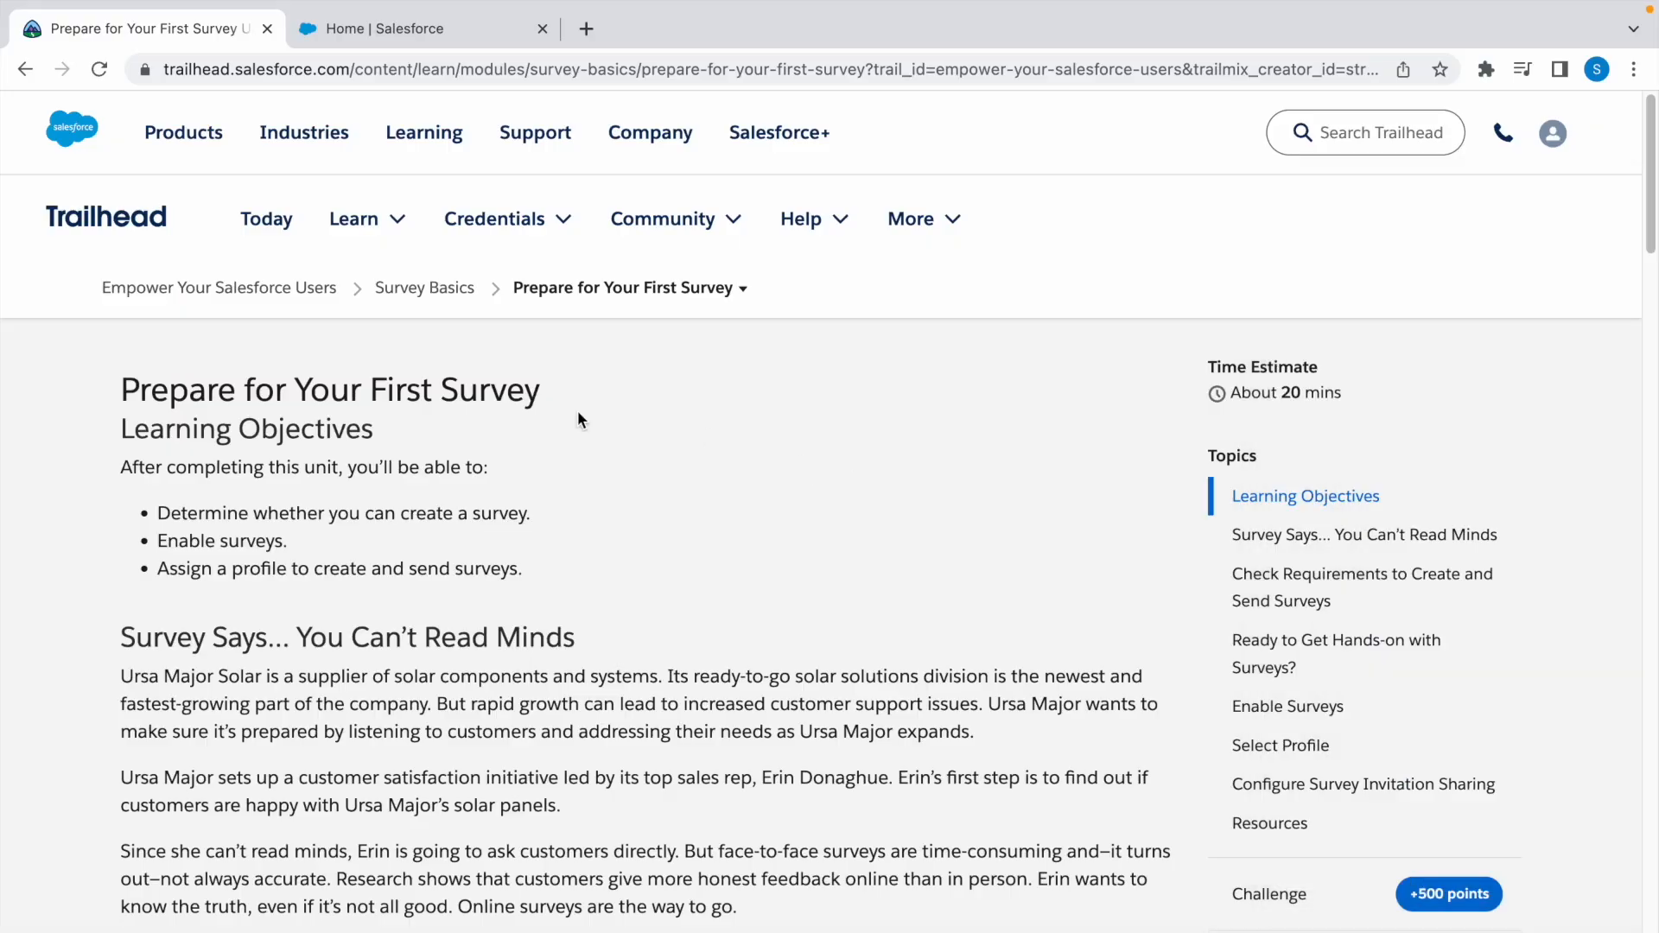
- Scroll to the Your Challenge section and launch the hands-on playground org
{"action": "left_click_drag", "start_coordinate": [121, 389], "coordinate": [373, 389]}
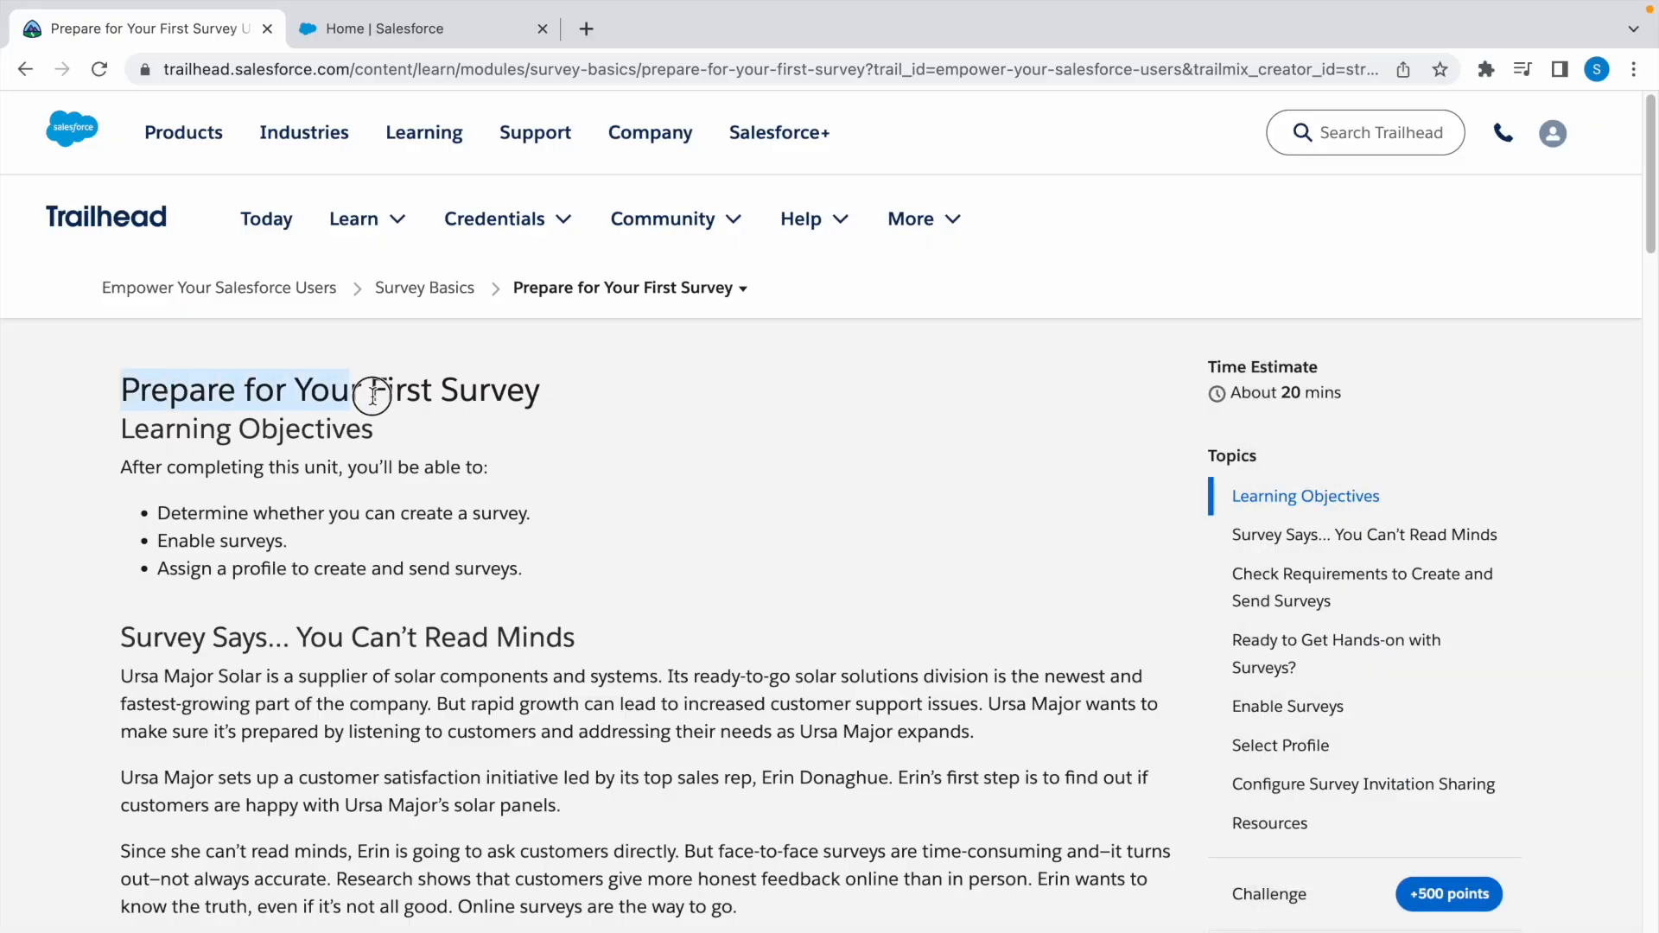
{"action": "scroll", "scroll_direction": "down", "scroll_amount": 3}
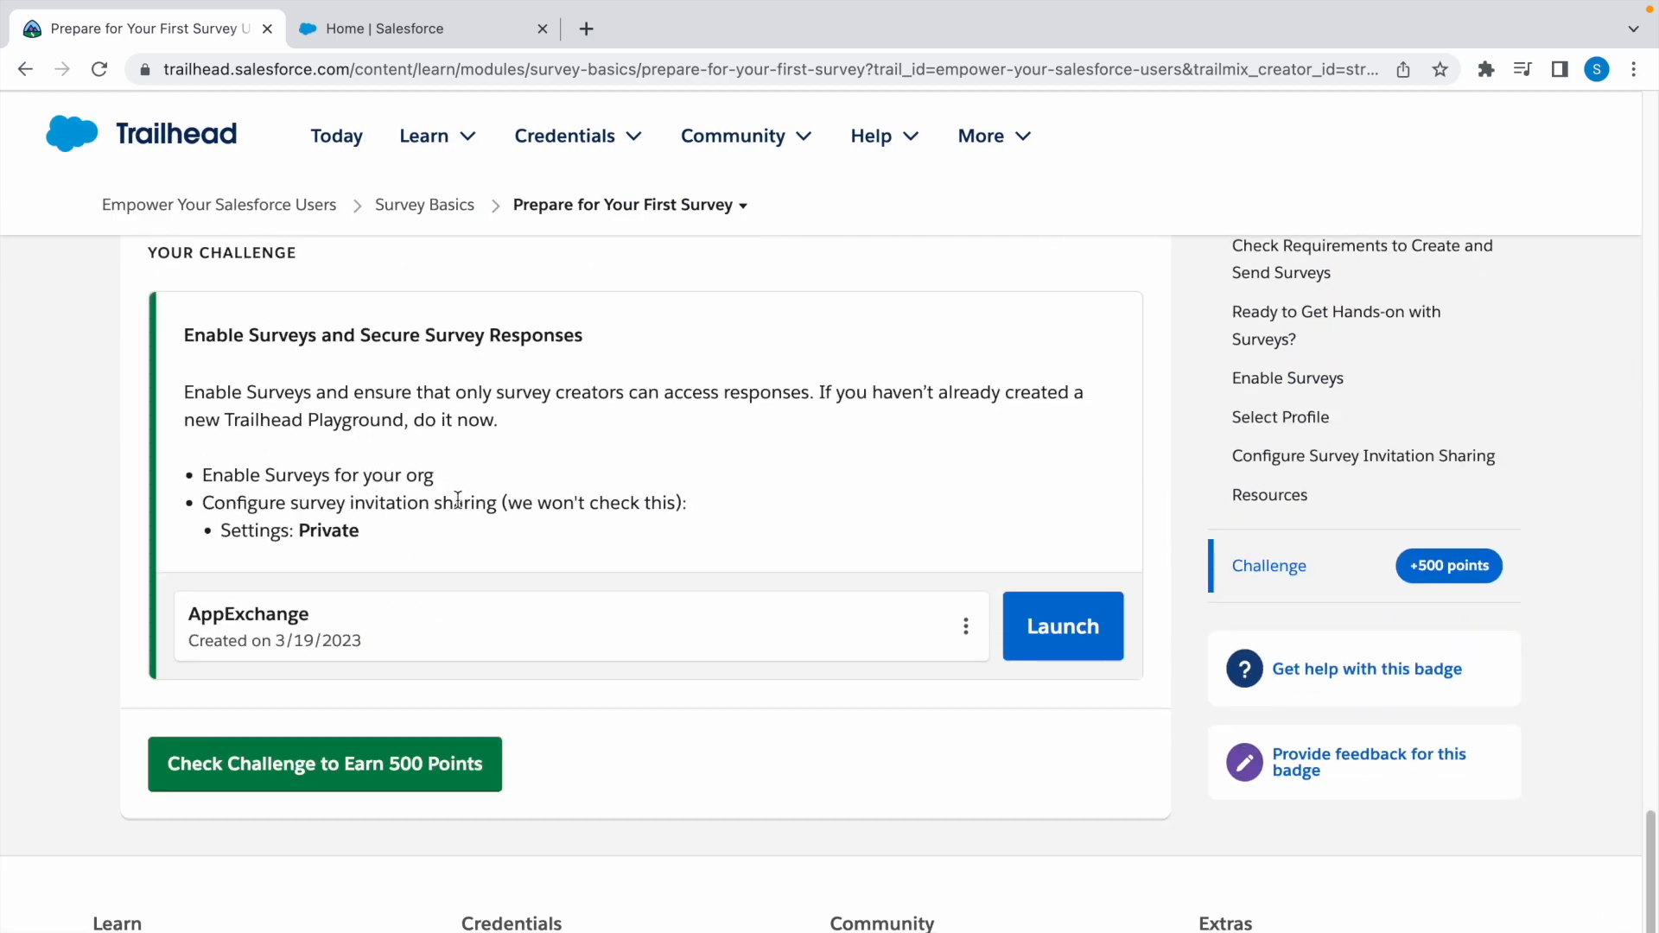
{"action": "left_click", "coordinate": [1063, 626]}
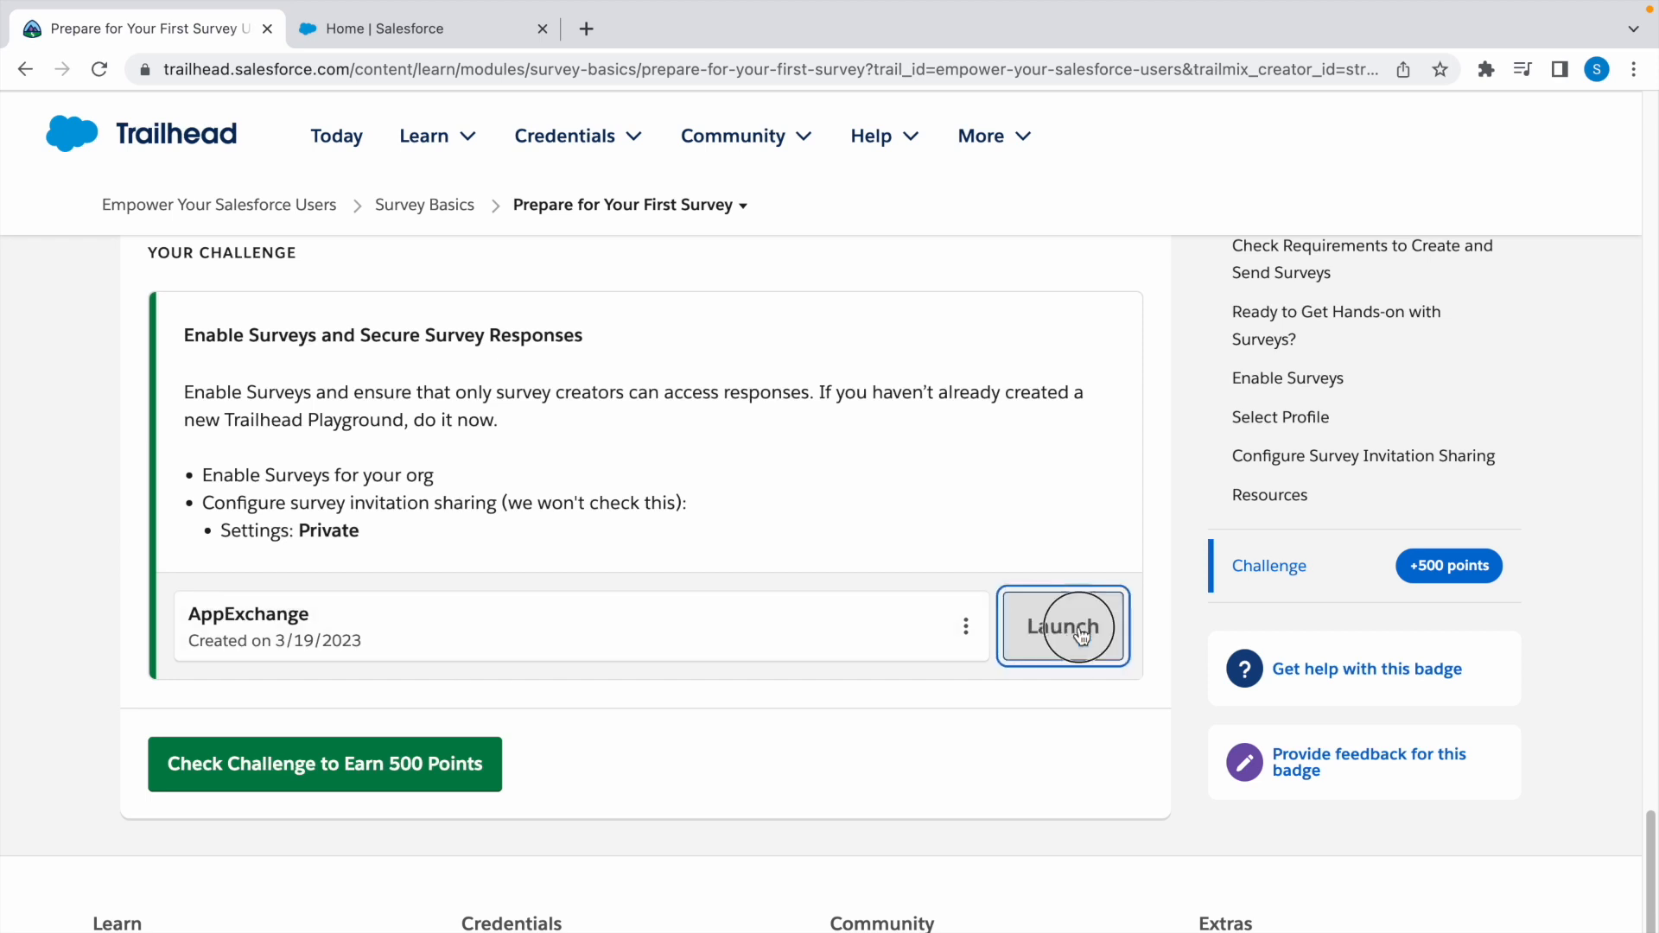
- From the launched Trailhead Playground, go to Setup Home via the gear menu
{"action": "left_click", "coordinate": [1063, 626]}
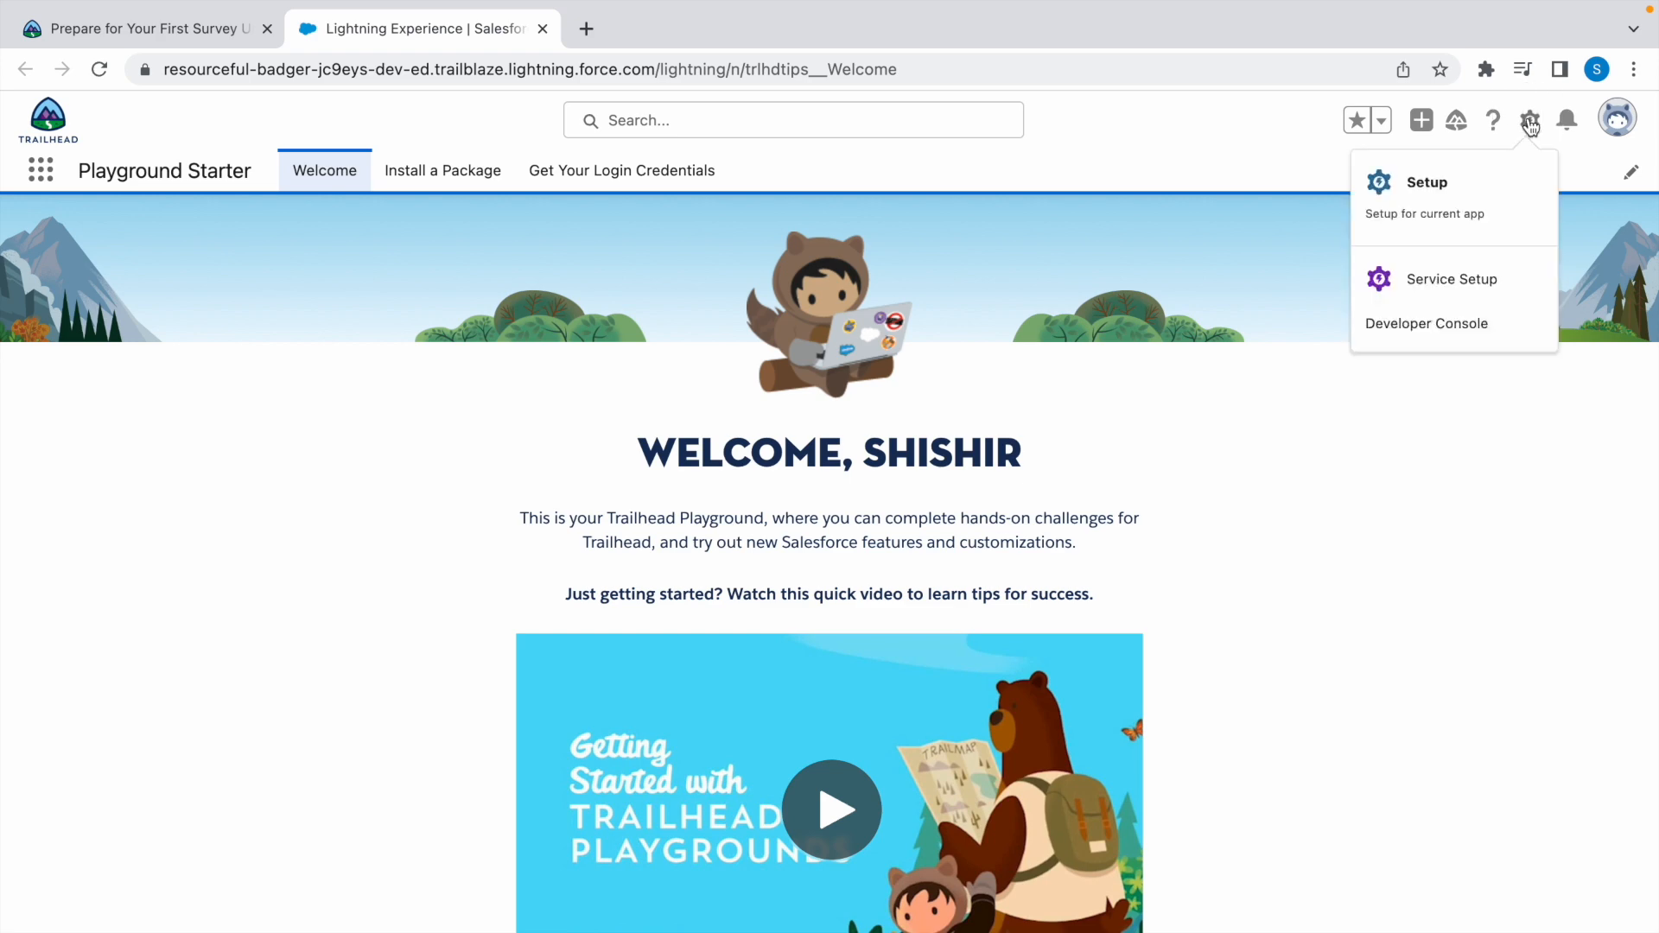
{"action": "left_click", "coordinate": [1426, 181]}
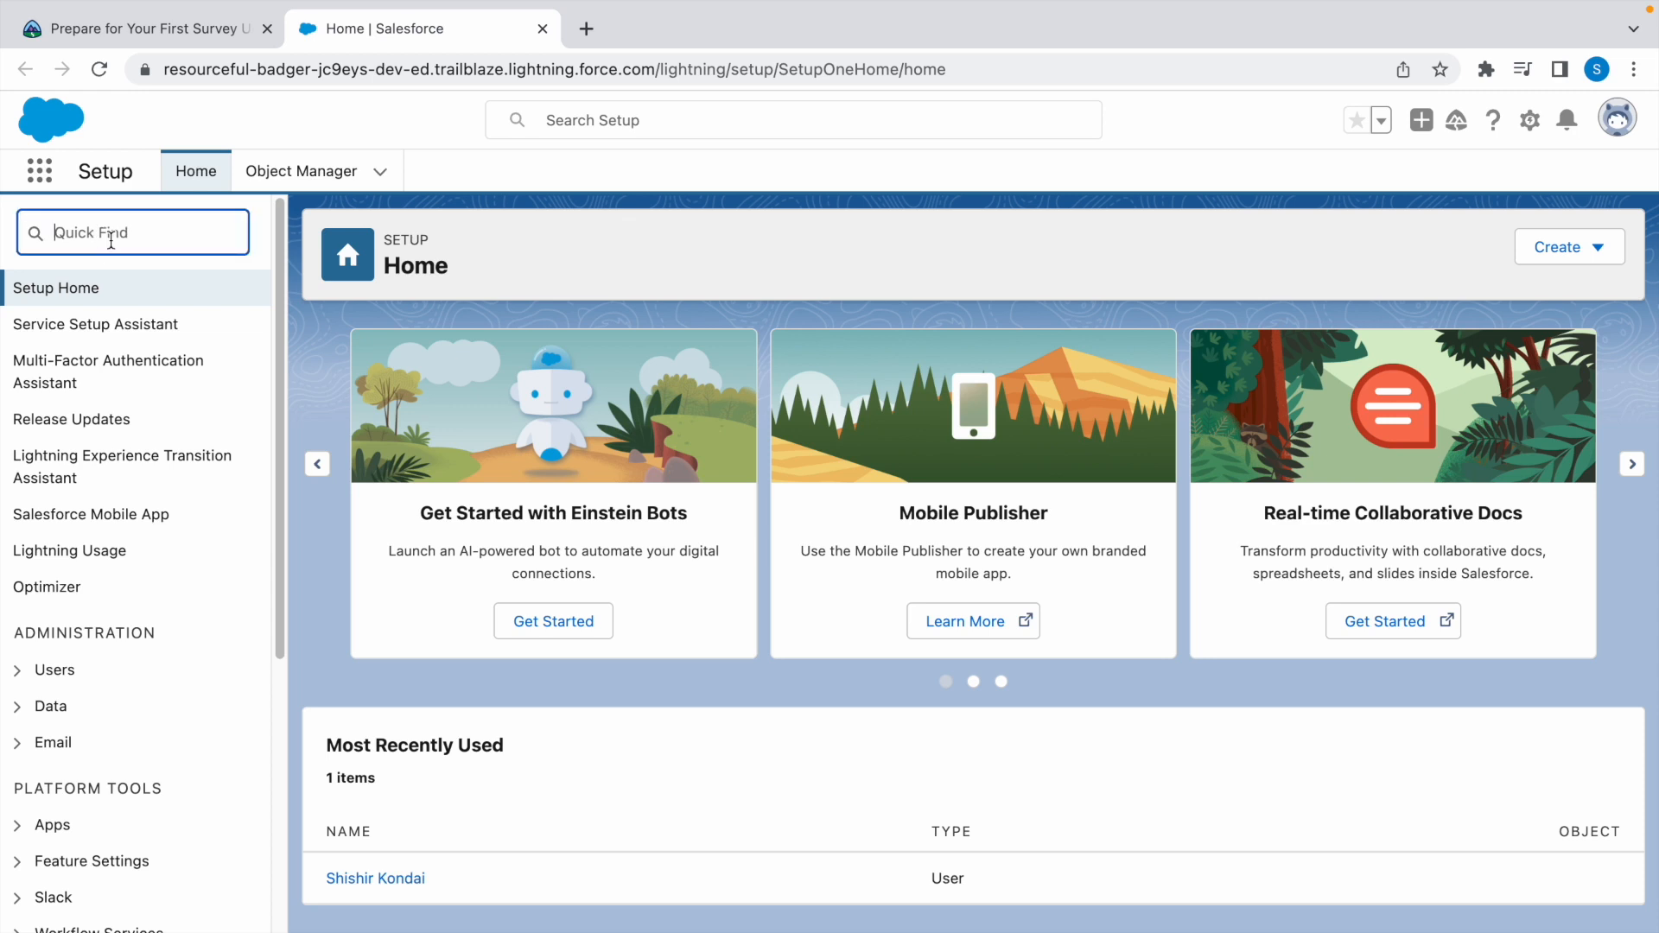
- Find Survey Settings via Quick Find 'surve' and switch Surveys to Enabled
{"action": "type", "text": "surve"}
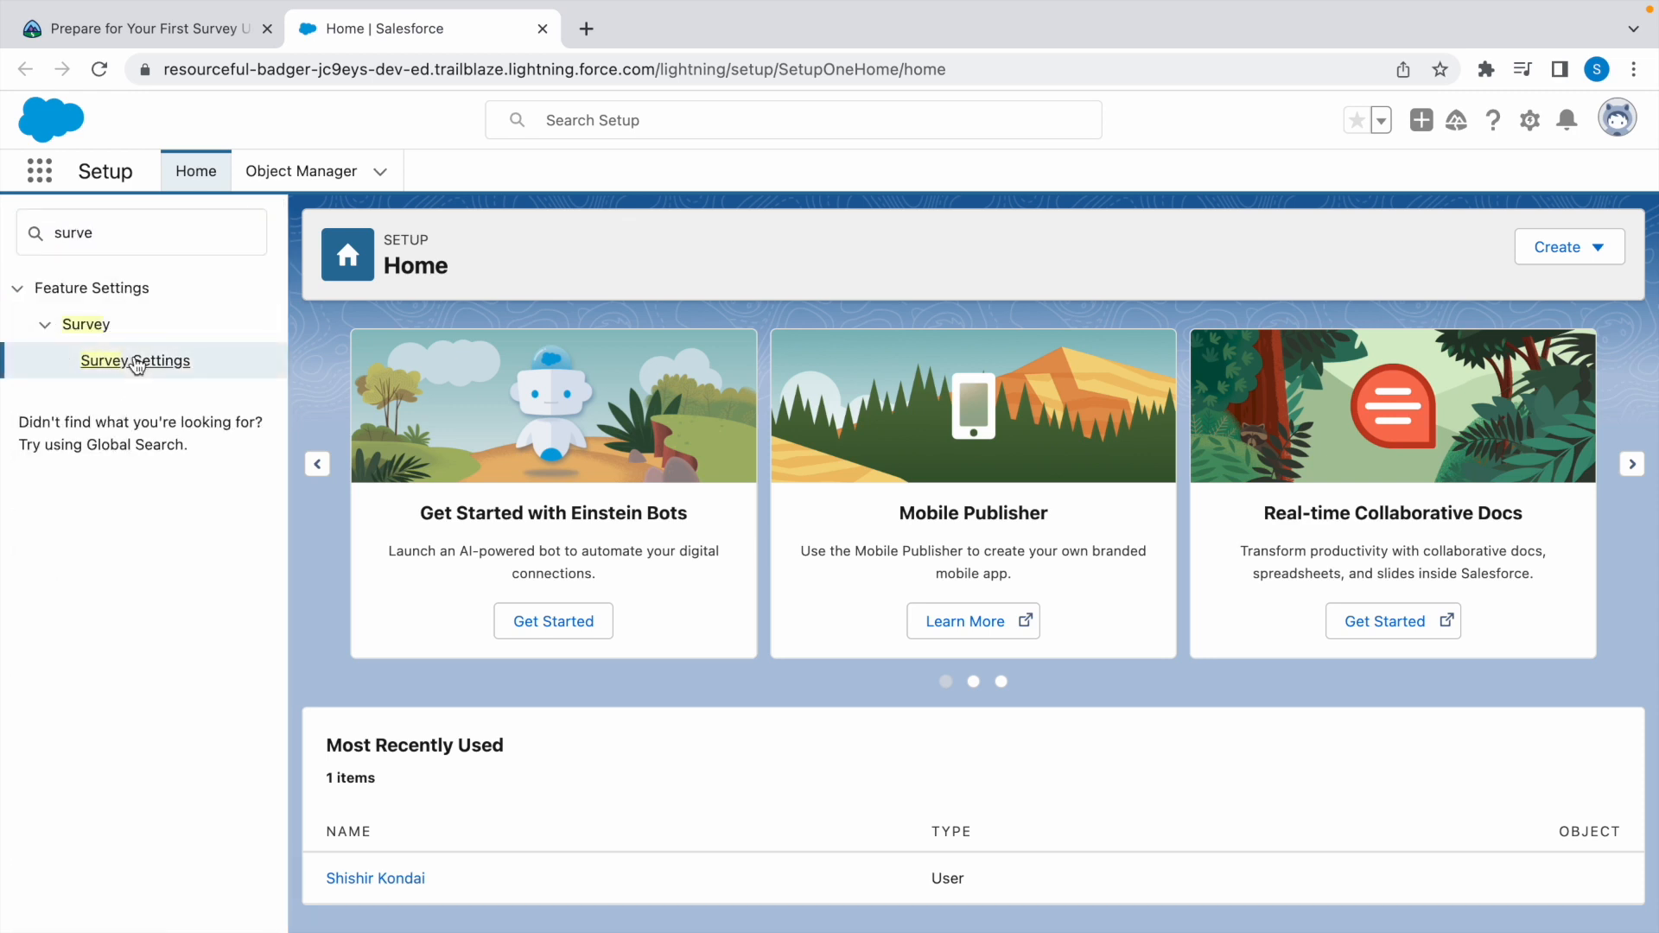
{"action": "left_click", "coordinate": [135, 361]}
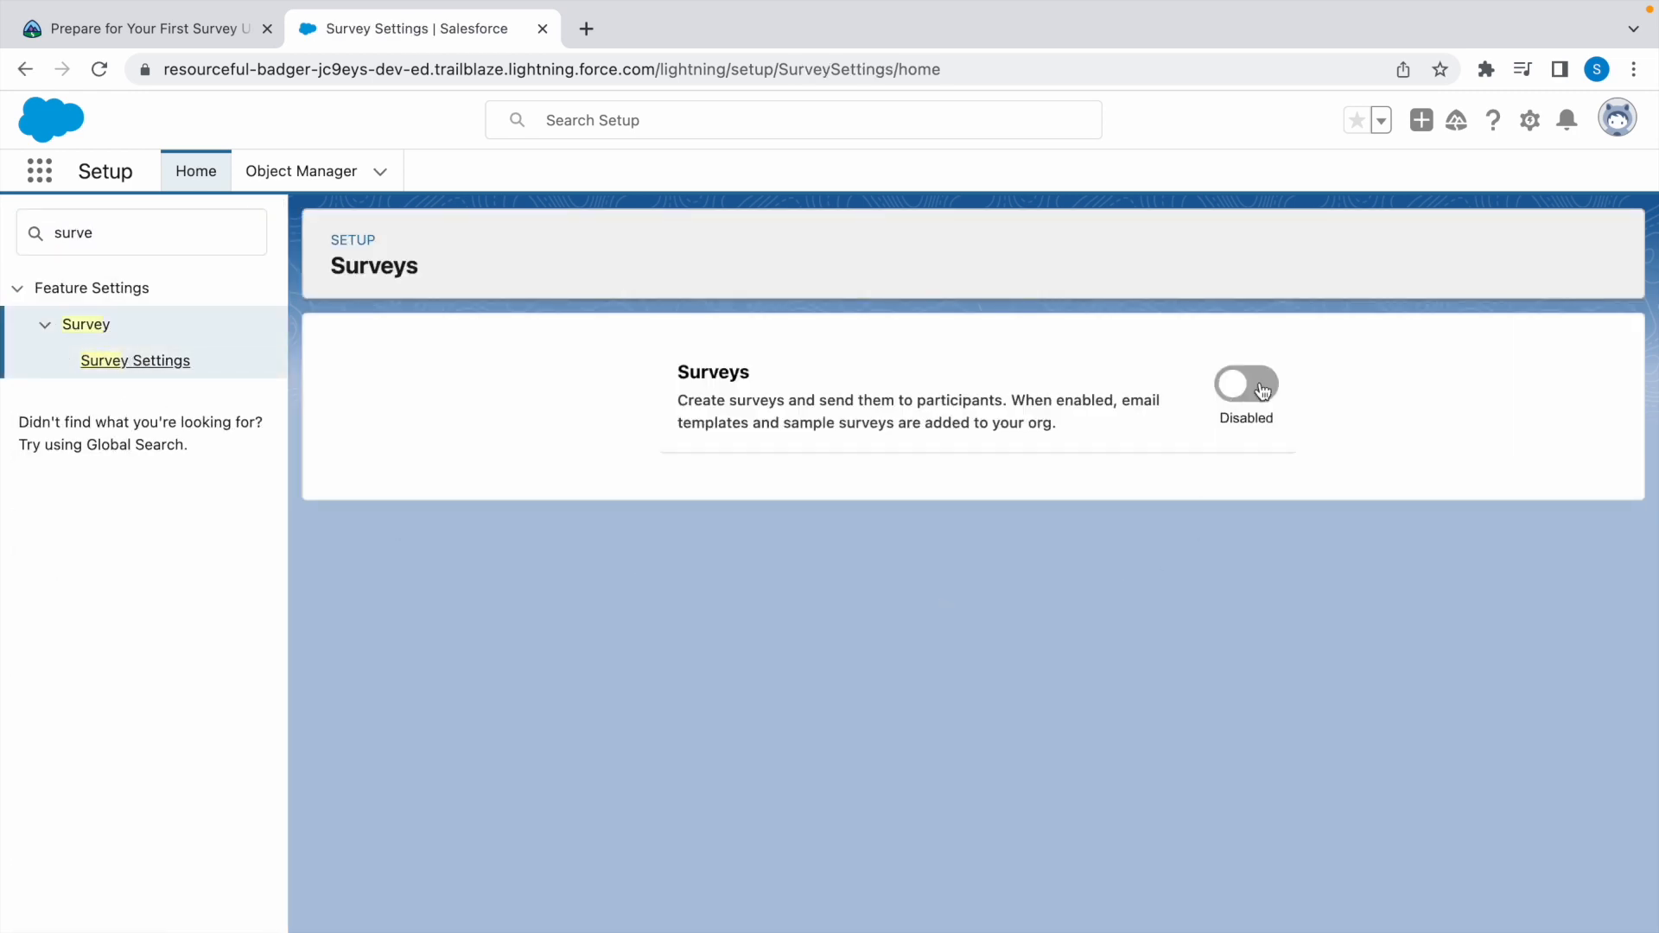
{"action": "left_click", "coordinate": [1246, 383]}
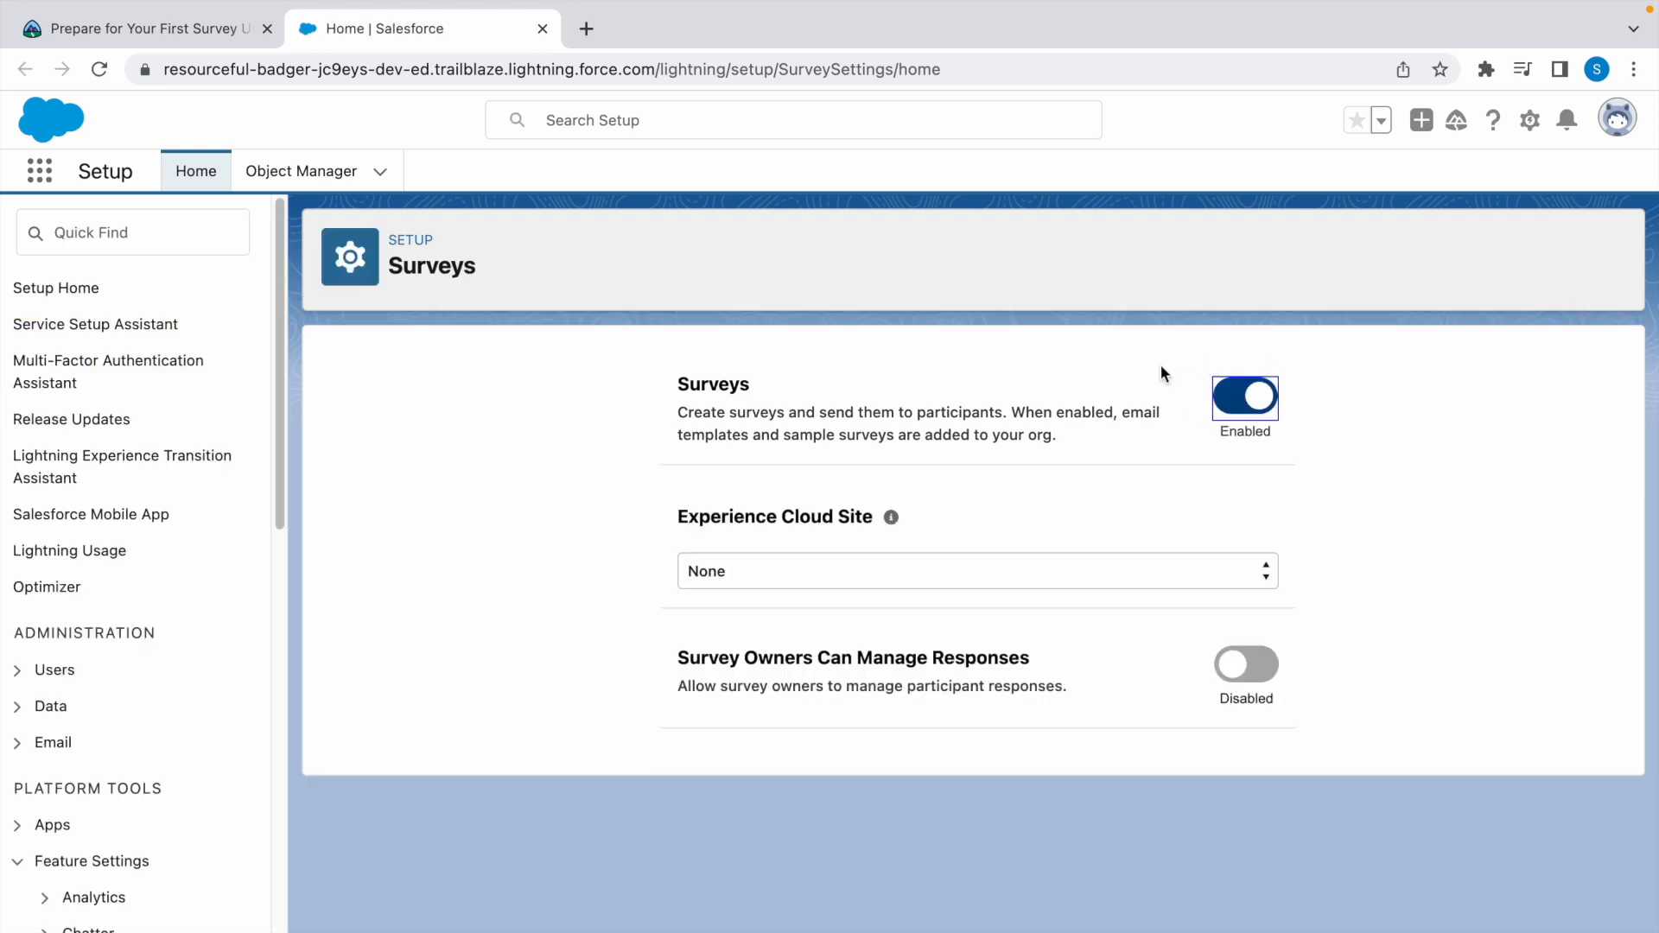
{"action": "mouse_move", "coordinate": [509, 378]}
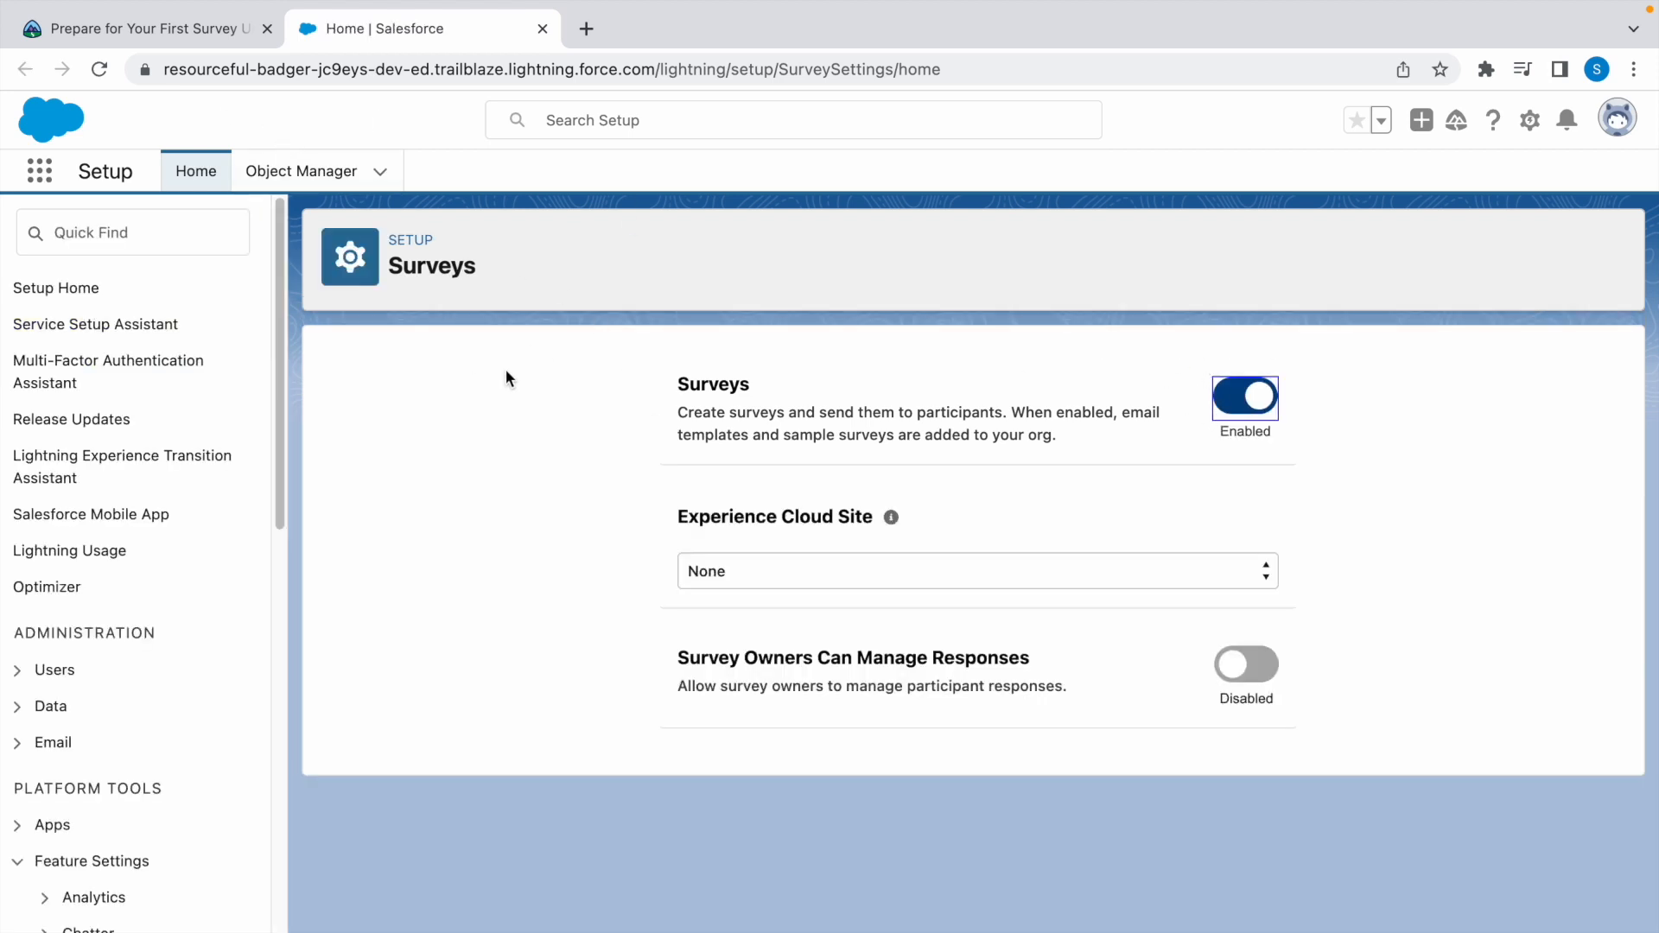
{"action": "mouse_move", "coordinate": [1617, 120]}
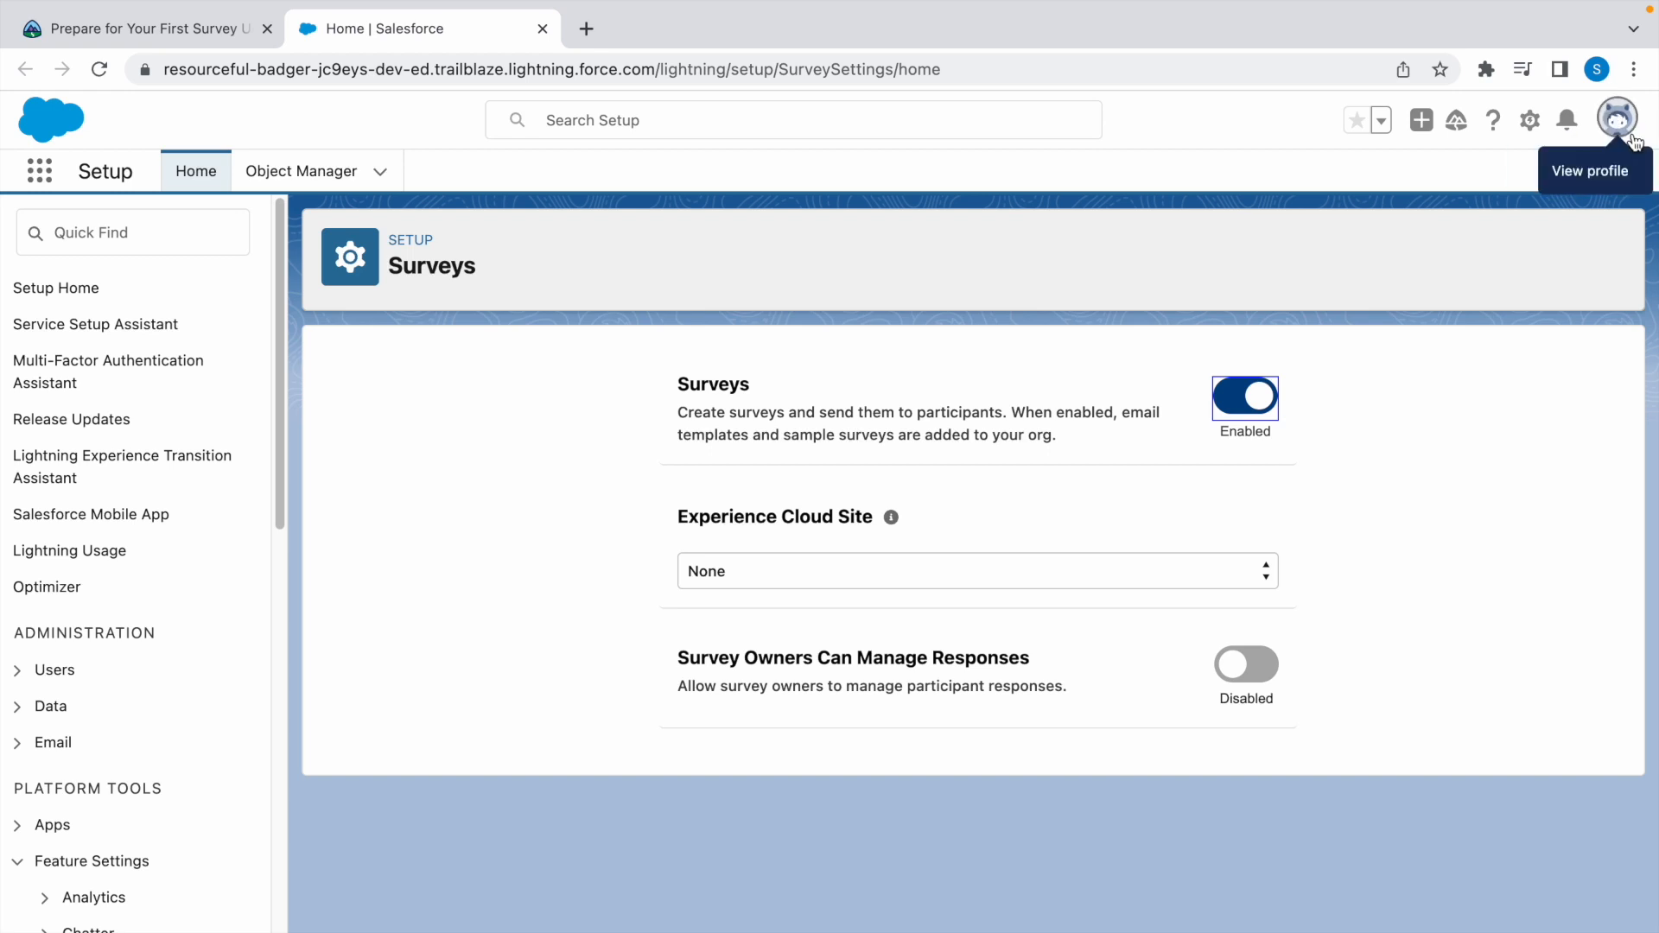
{"action": "mouse_move", "coordinate": [668, 294]}
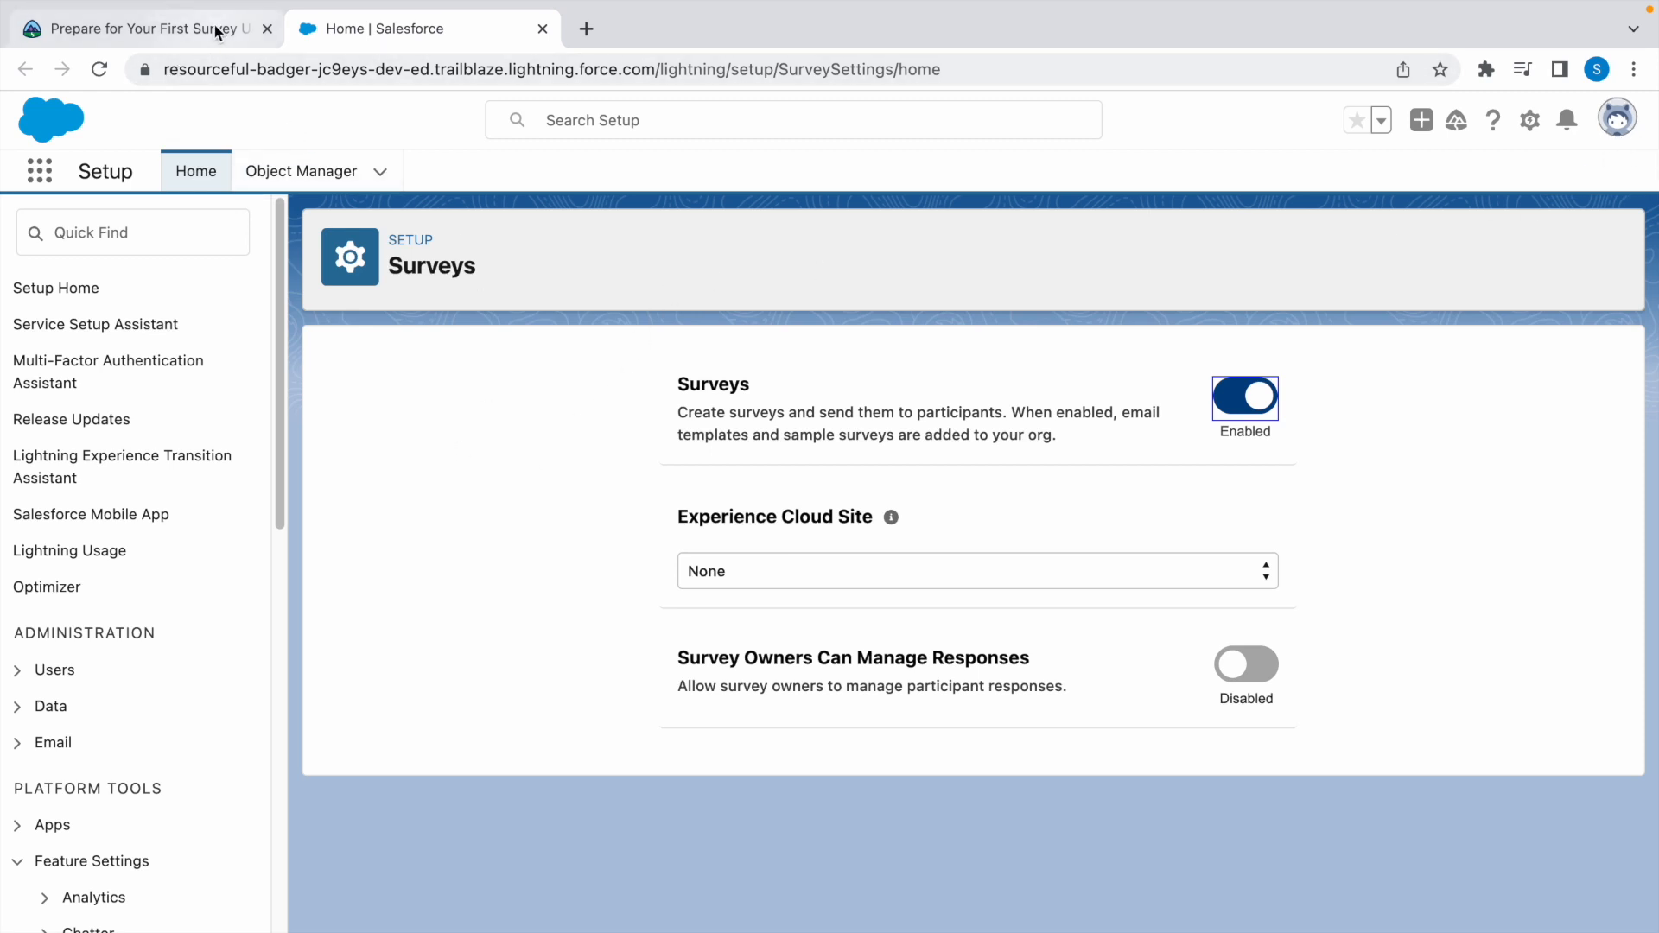
{"action": "left_click", "coordinate": [149, 29]}
{"action": "type", "text": "s"}
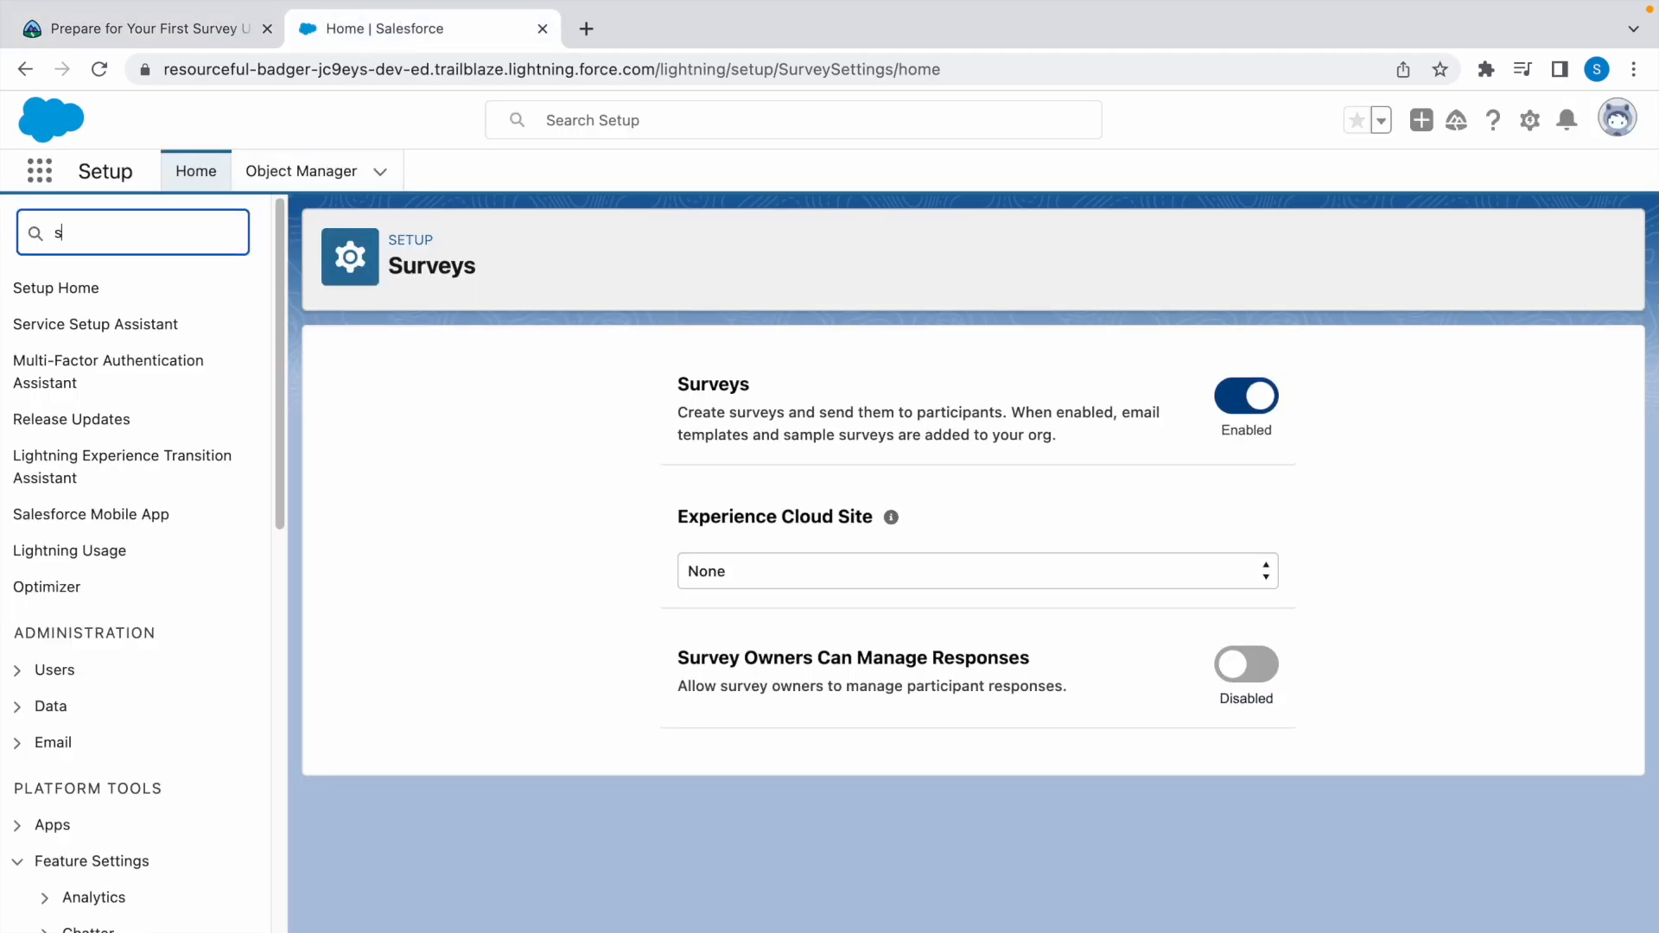
- In Sharing Settings, edit org-wide defaults and confirm Survey and Survey Invitation stay Private
{"action": "type", "text": "haring"}
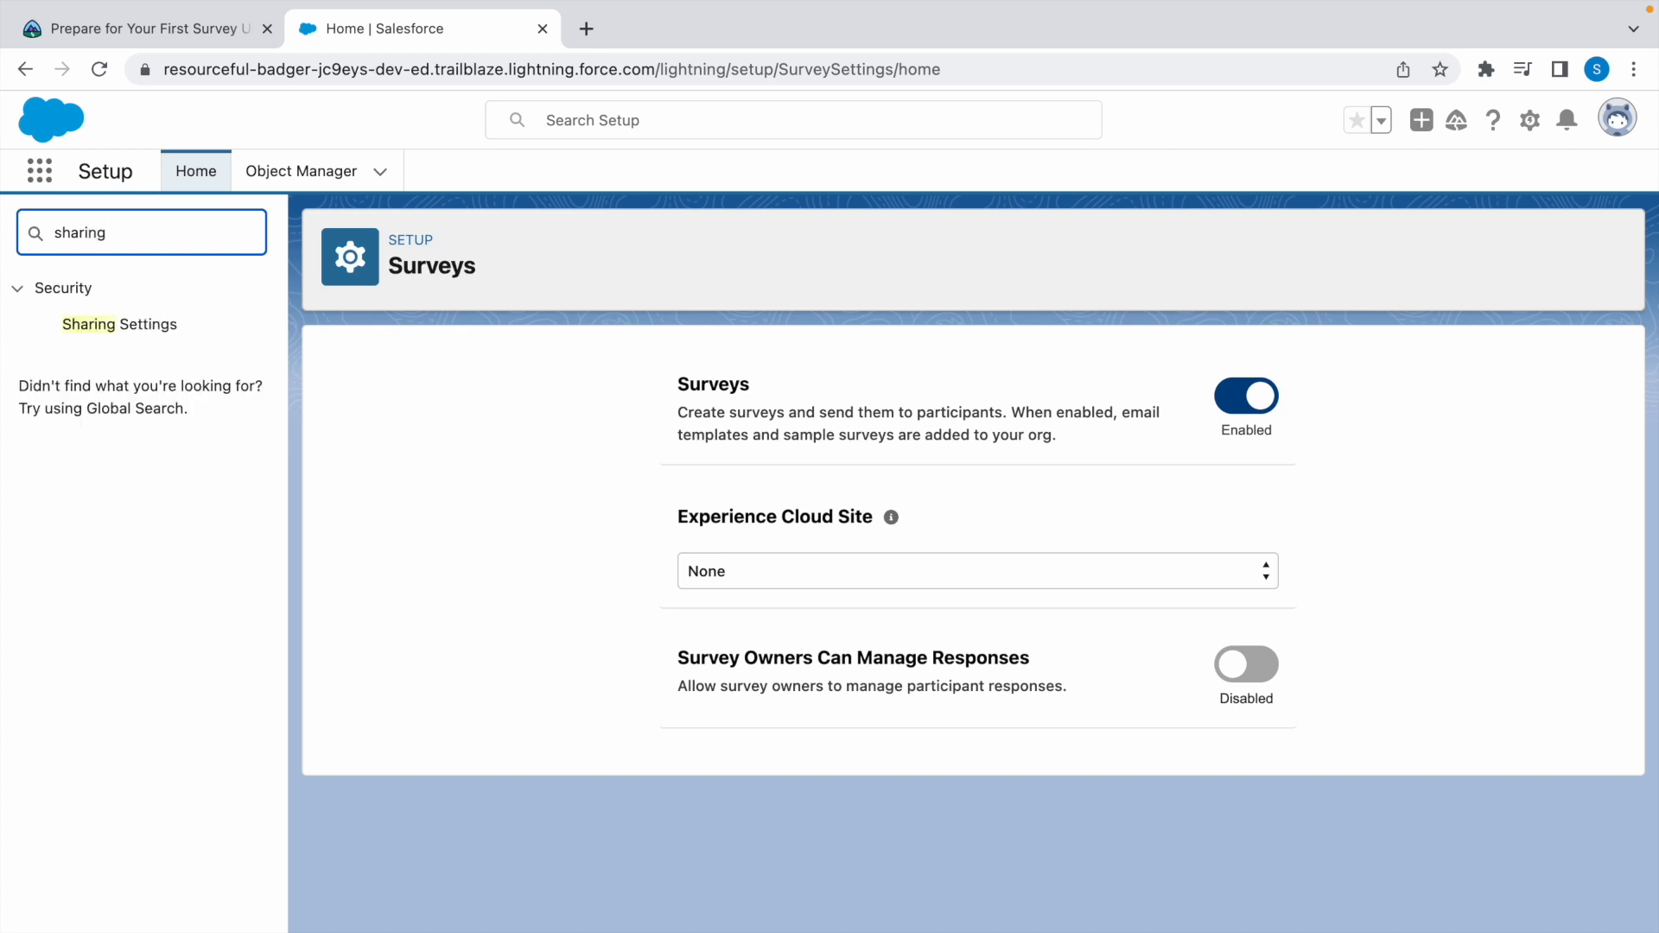
{"action": "left_click", "coordinate": [119, 324]}
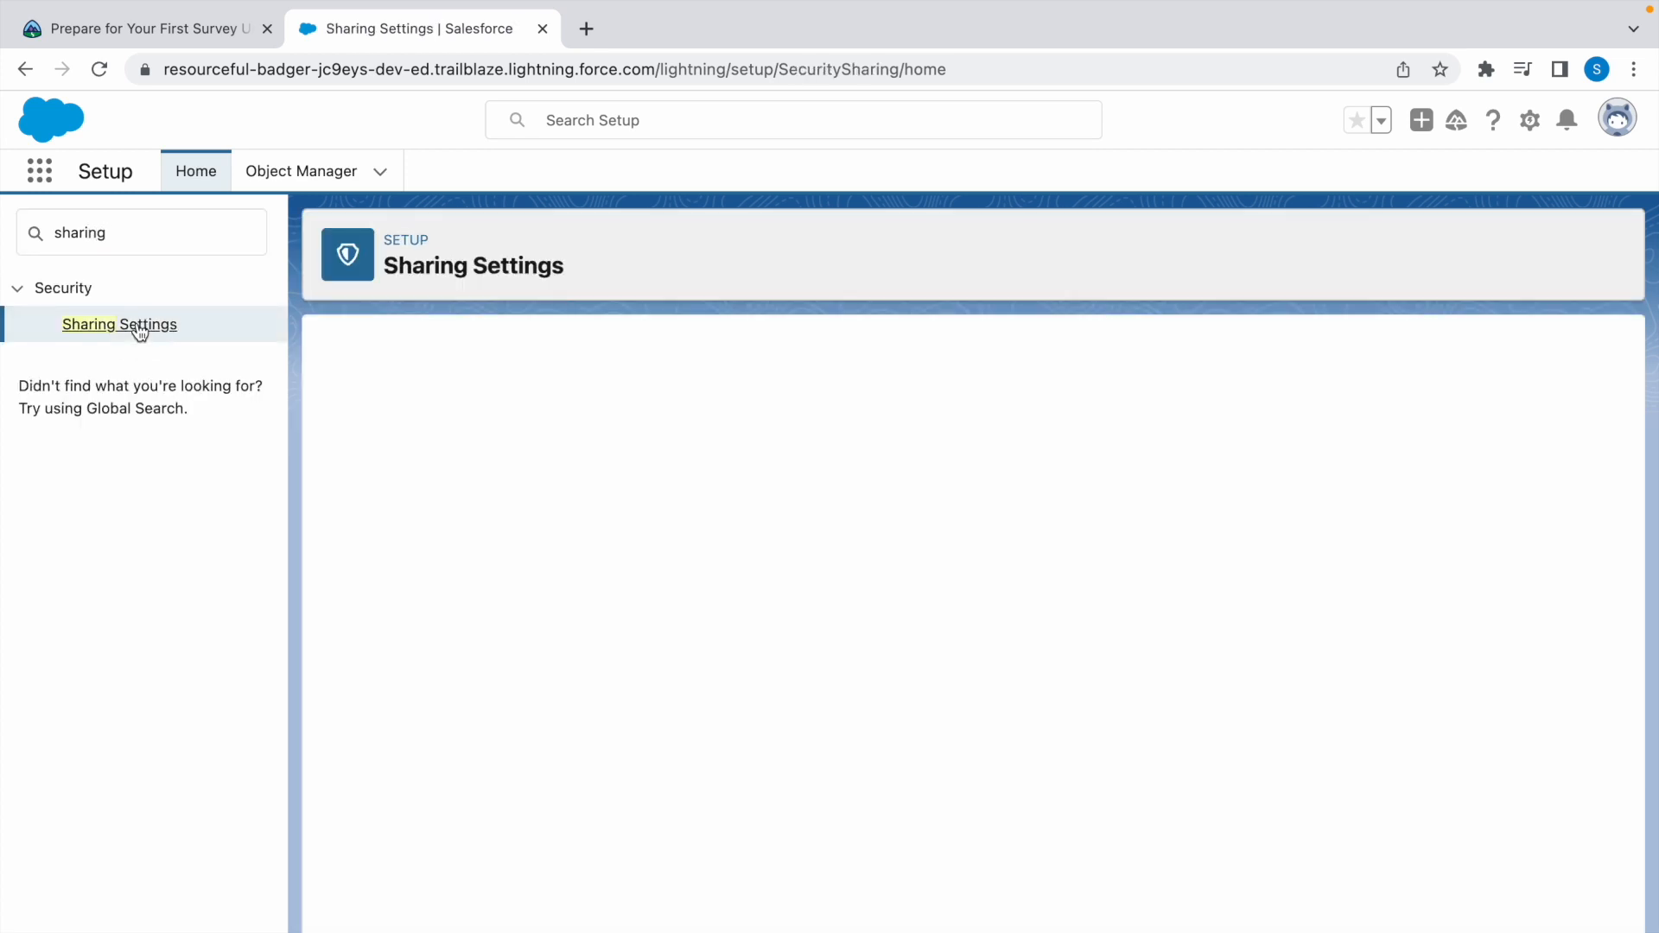
{"action": "left_click", "coordinate": [119, 323]}
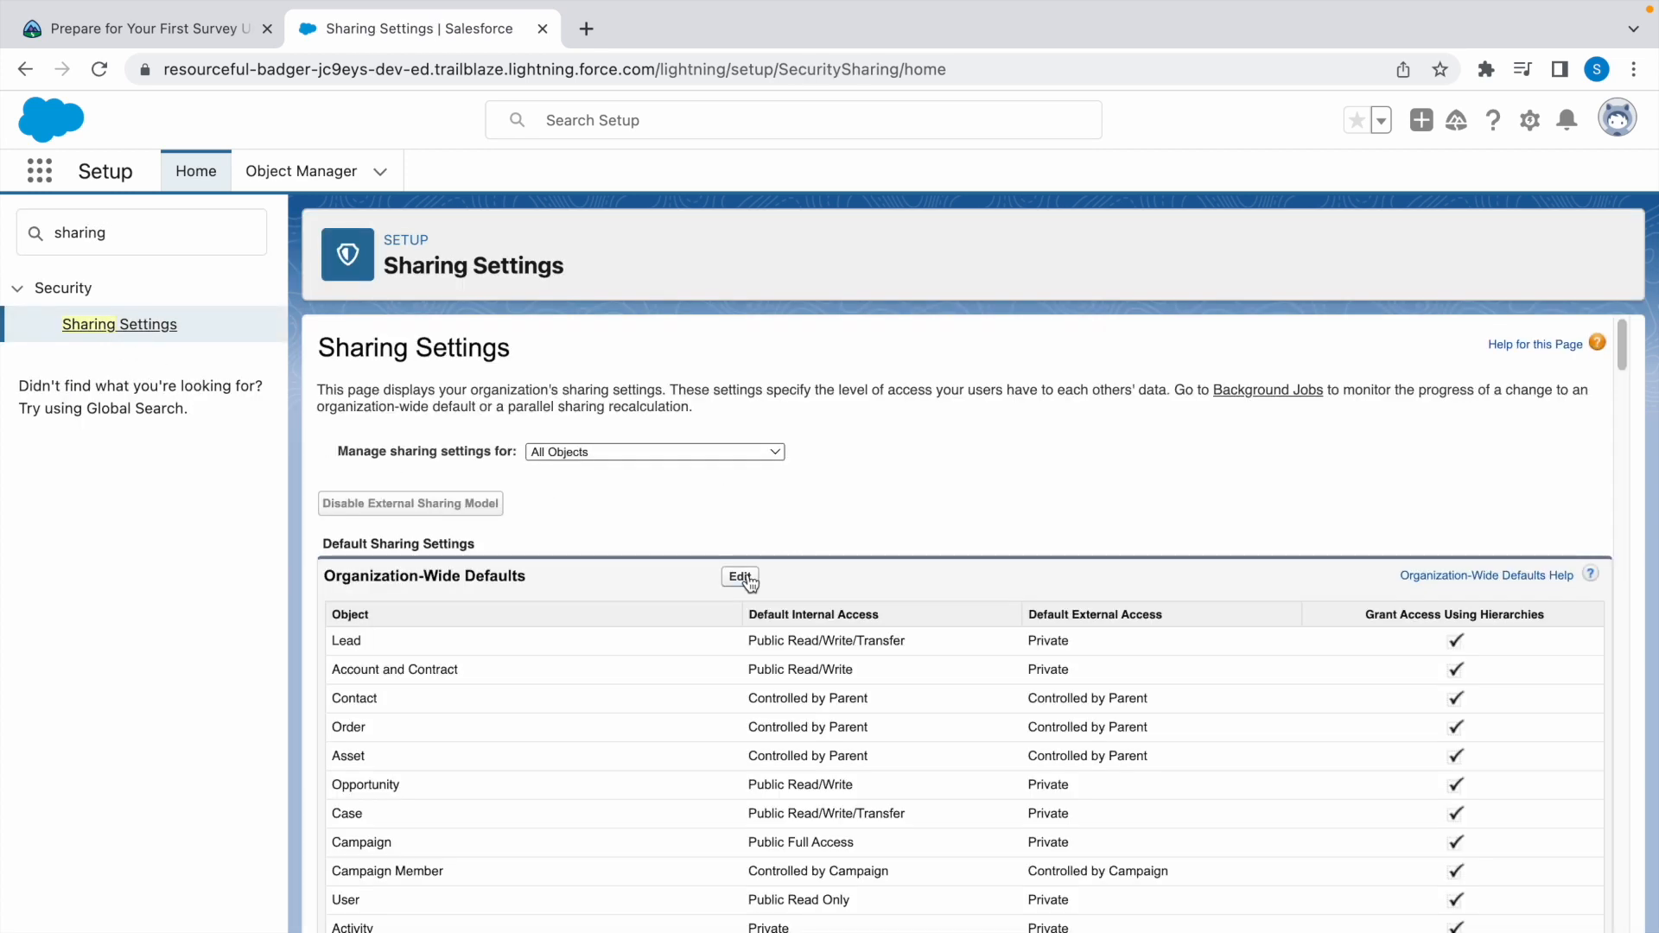
{"action": "left_click", "coordinate": [740, 577]}
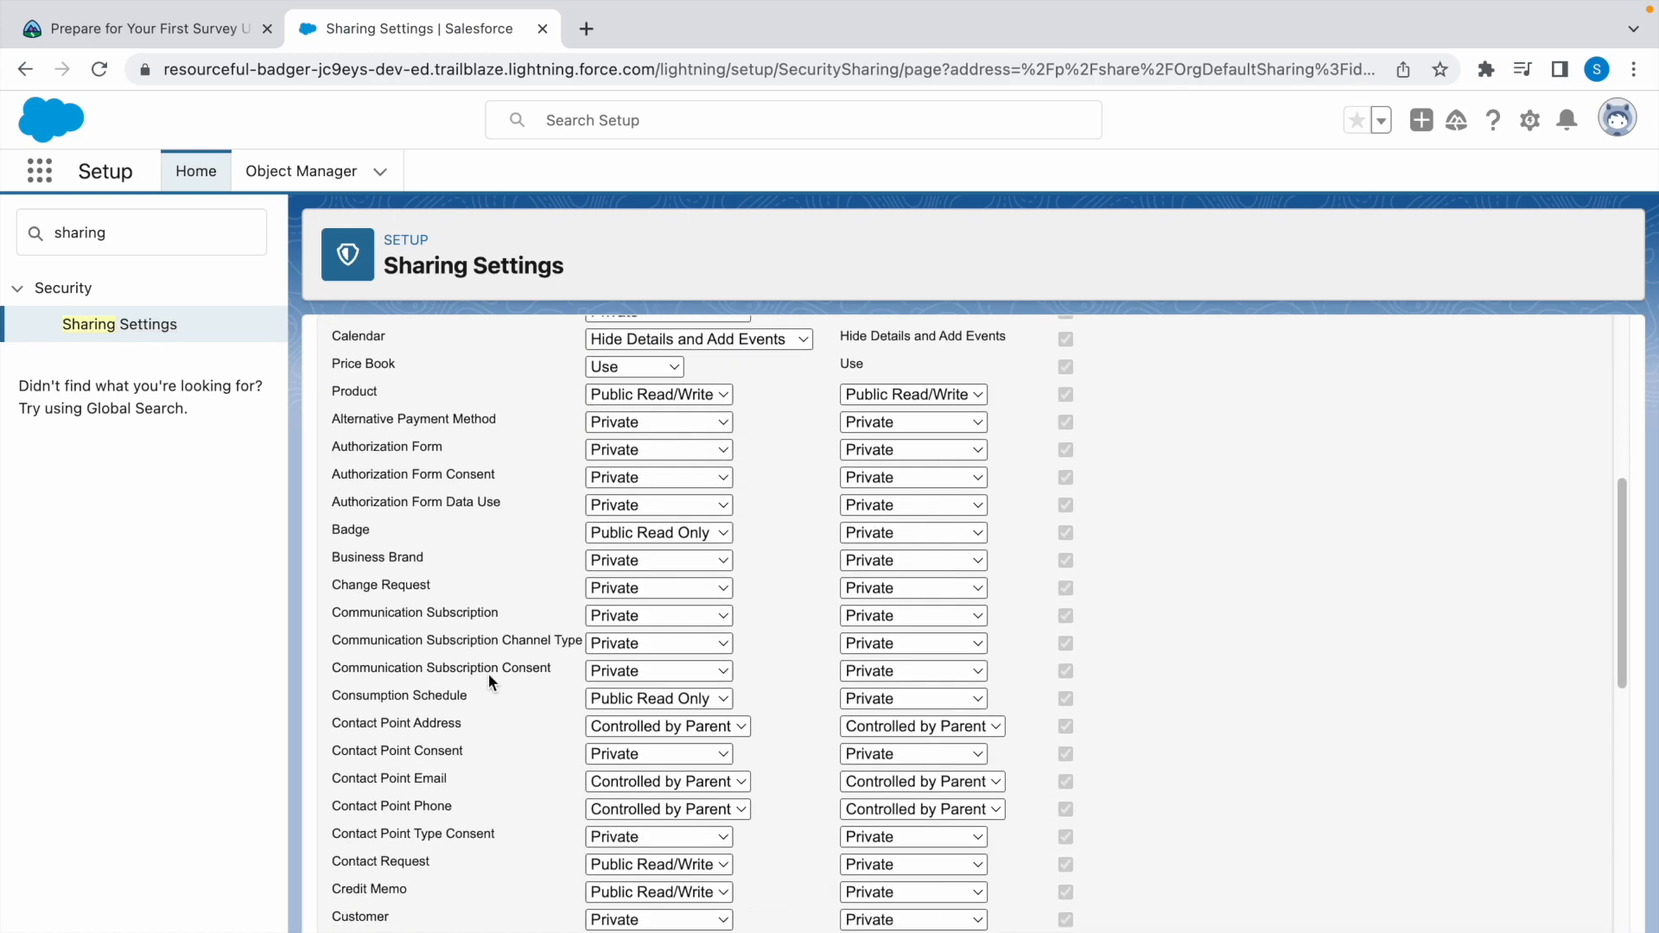
{"action": "scroll", "scroll_direction": "down", "scroll_amount": 3}
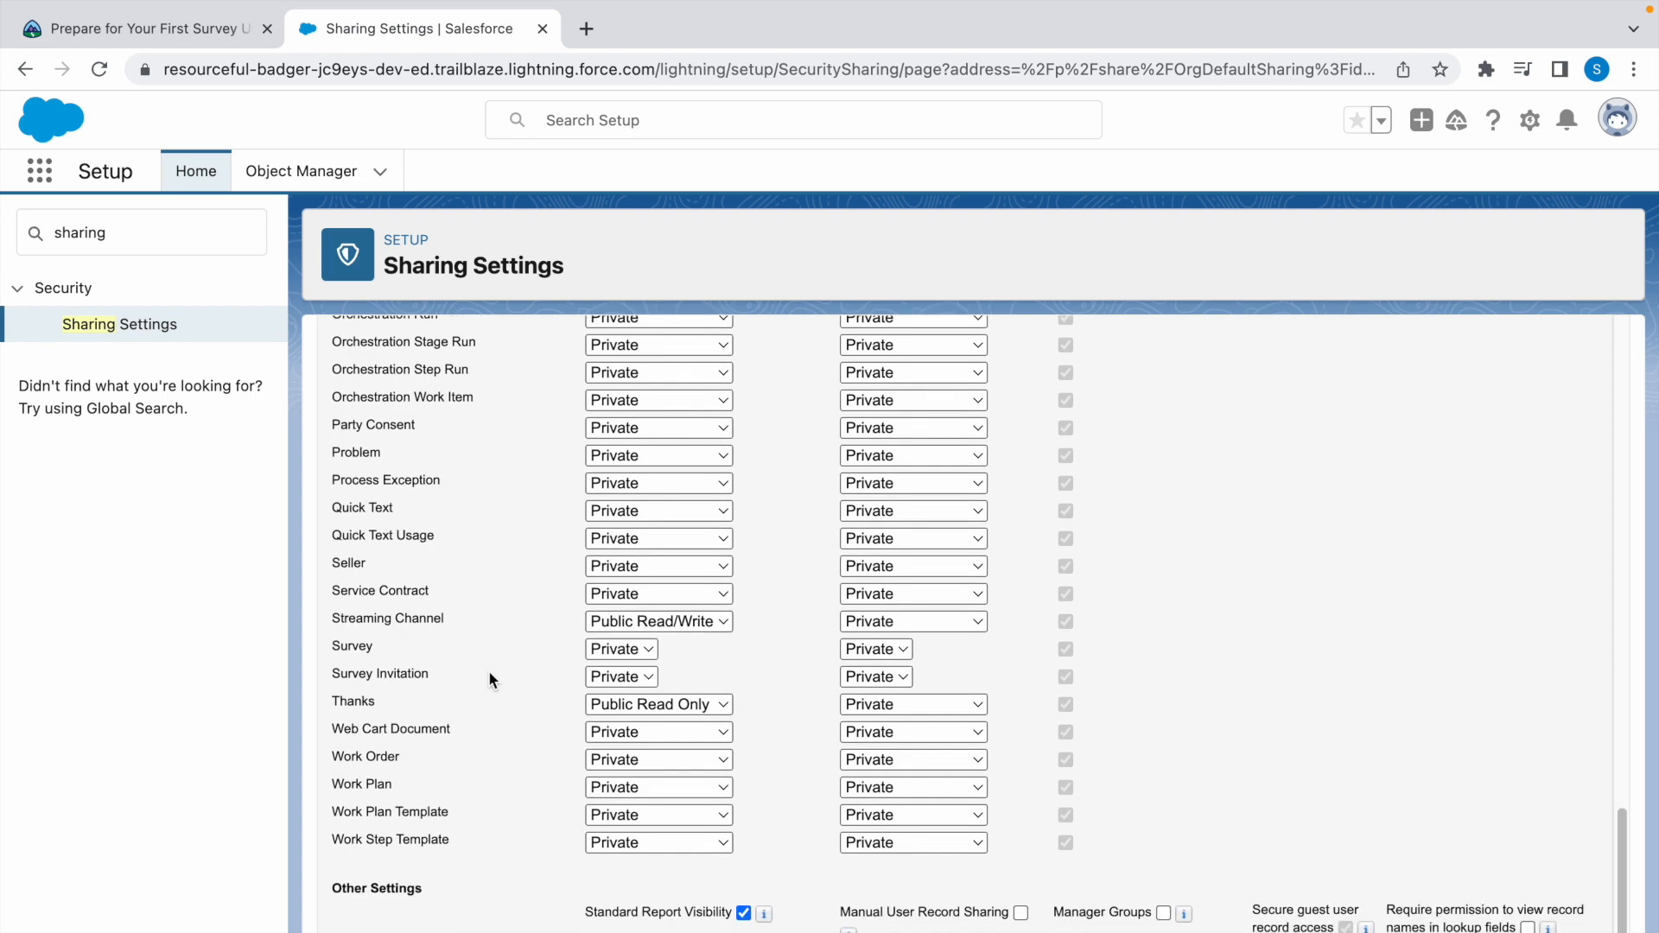
{"action": "mouse_move", "coordinate": [672, 656]}
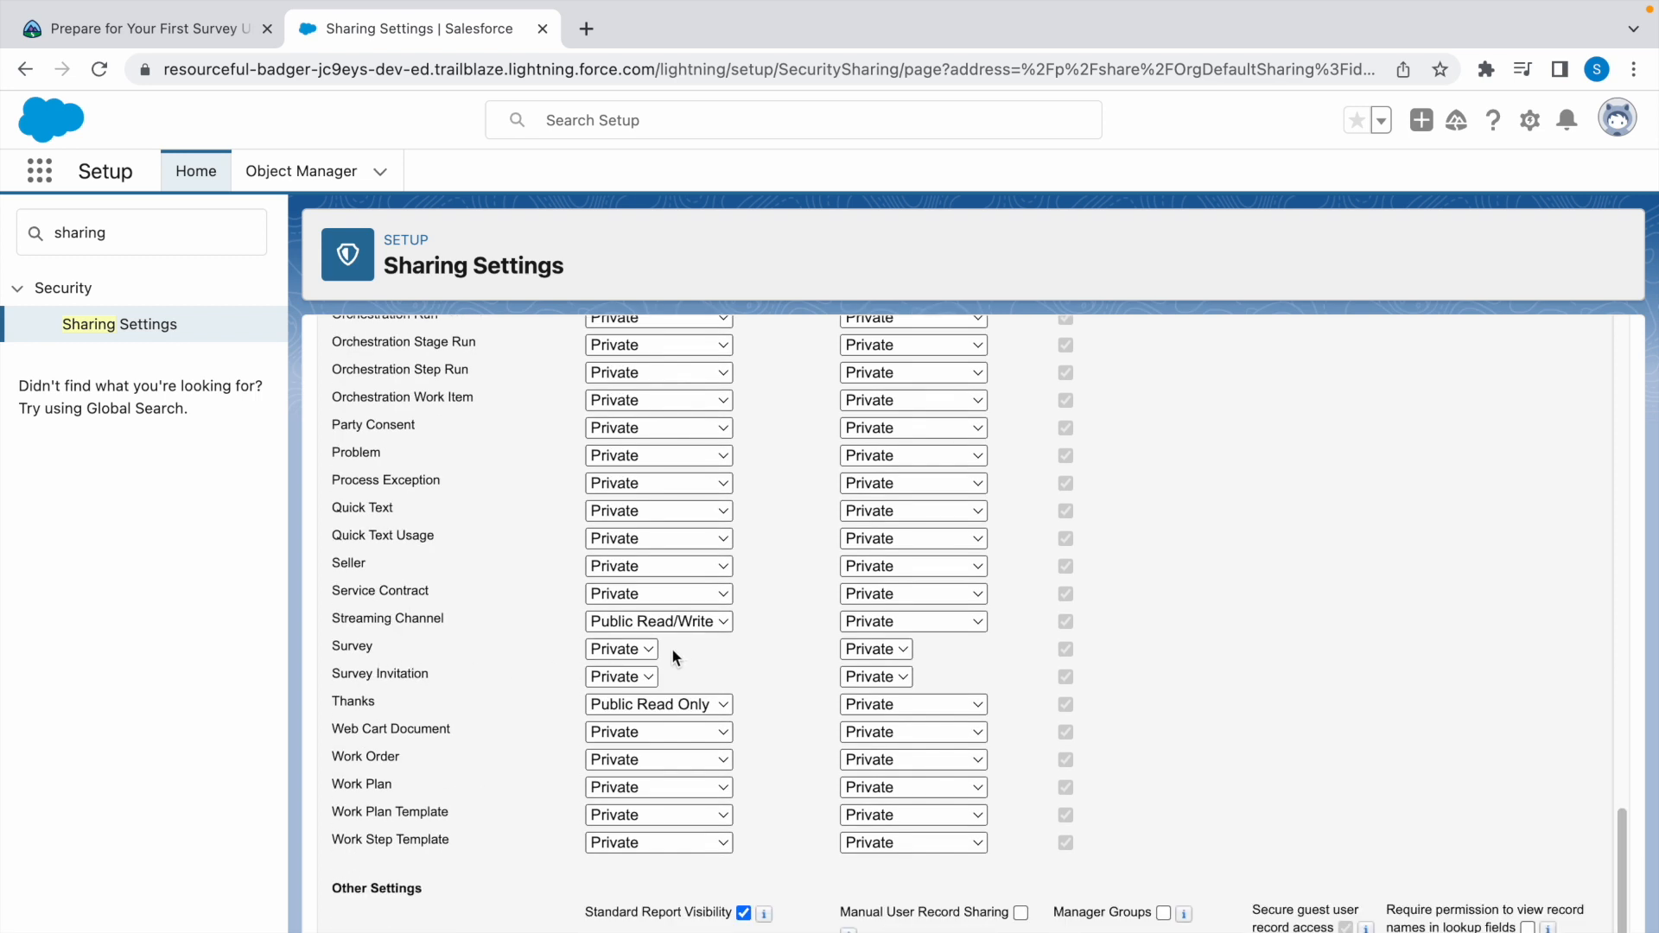
{"action": "mouse_move", "coordinate": [648, 648]}
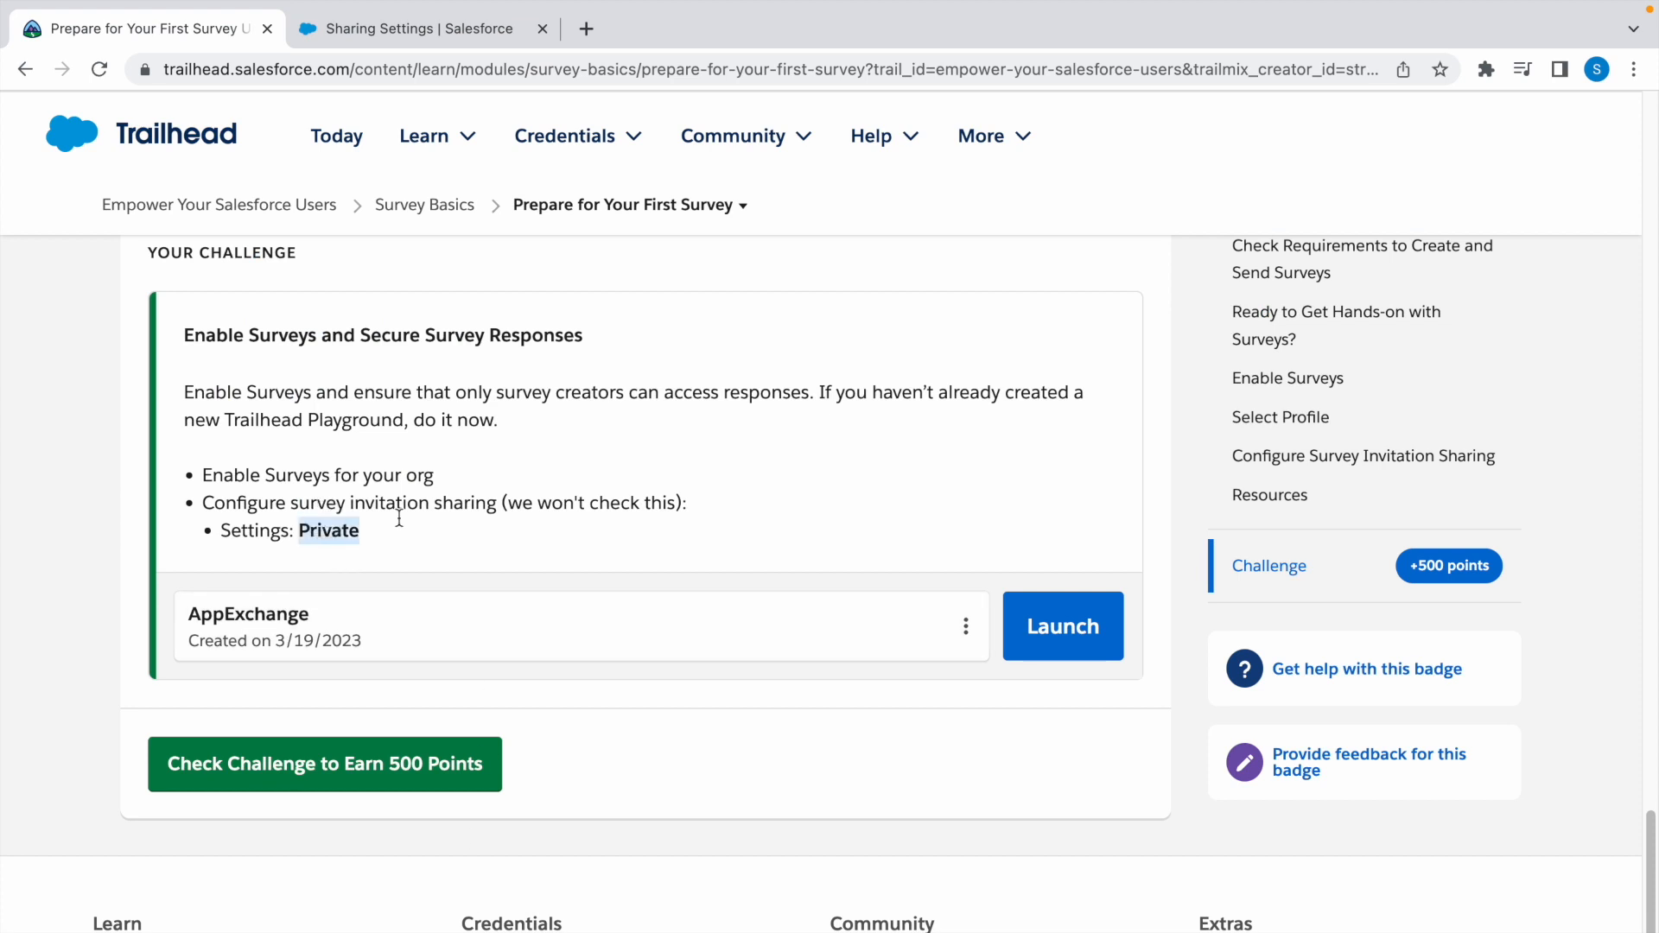
- Return to the Trailhead challenge and check it to earn Assessment Complete with +500 points
{"action": "left_click", "coordinate": [419, 29]}
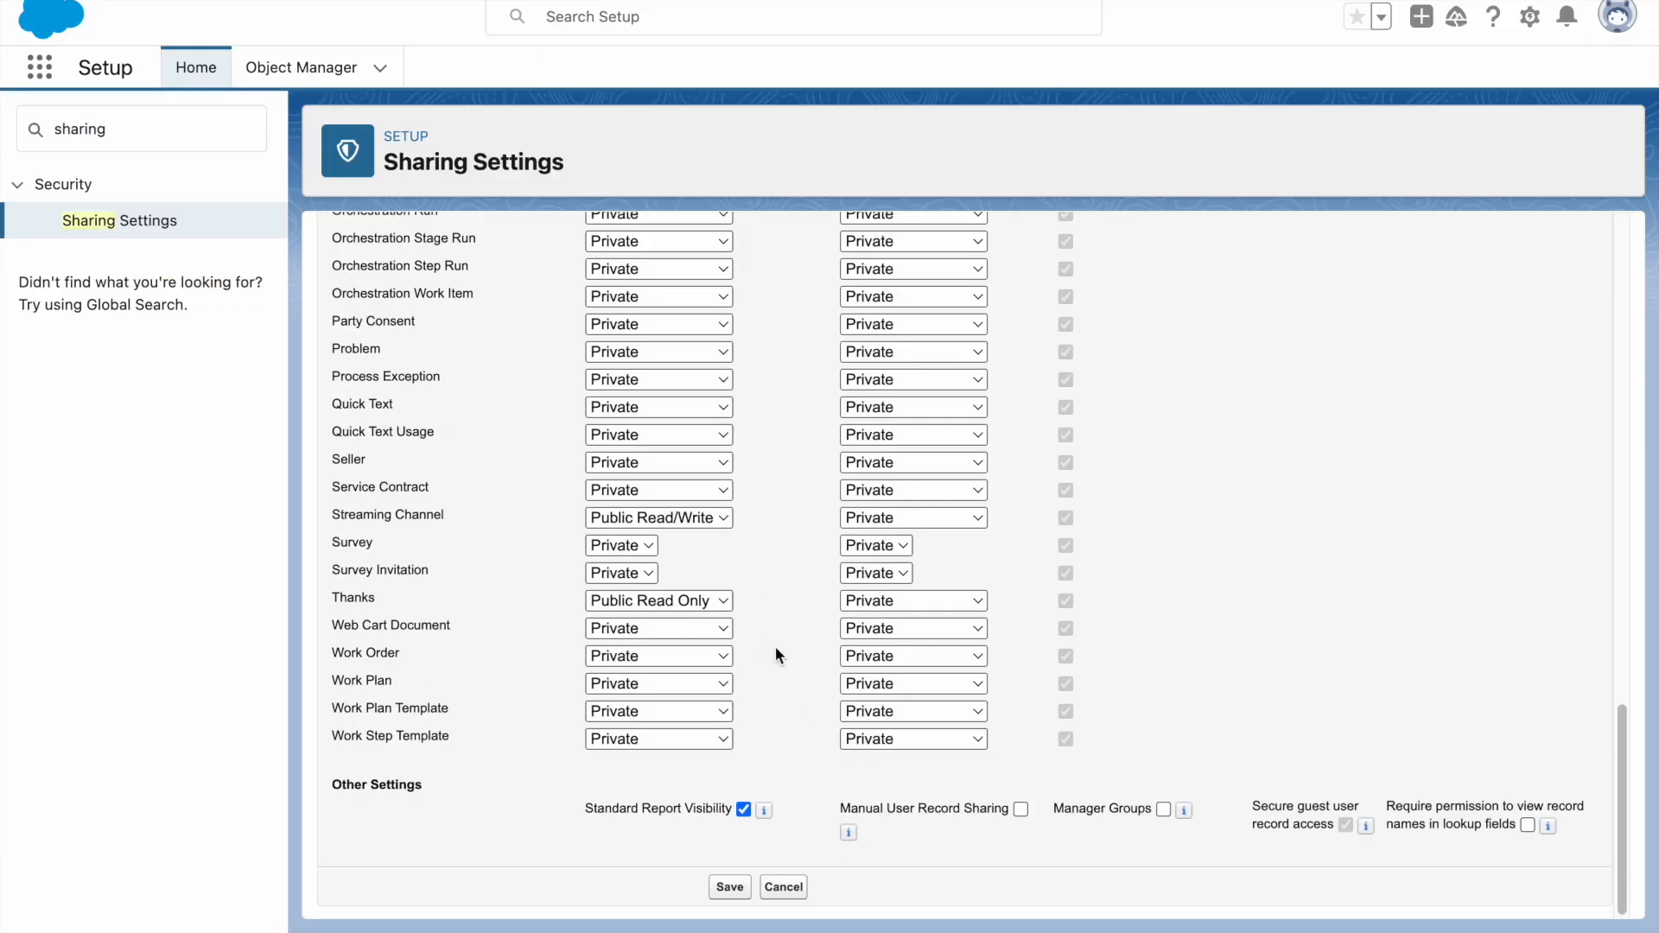
{"action": "left_click", "coordinate": [149, 30]}
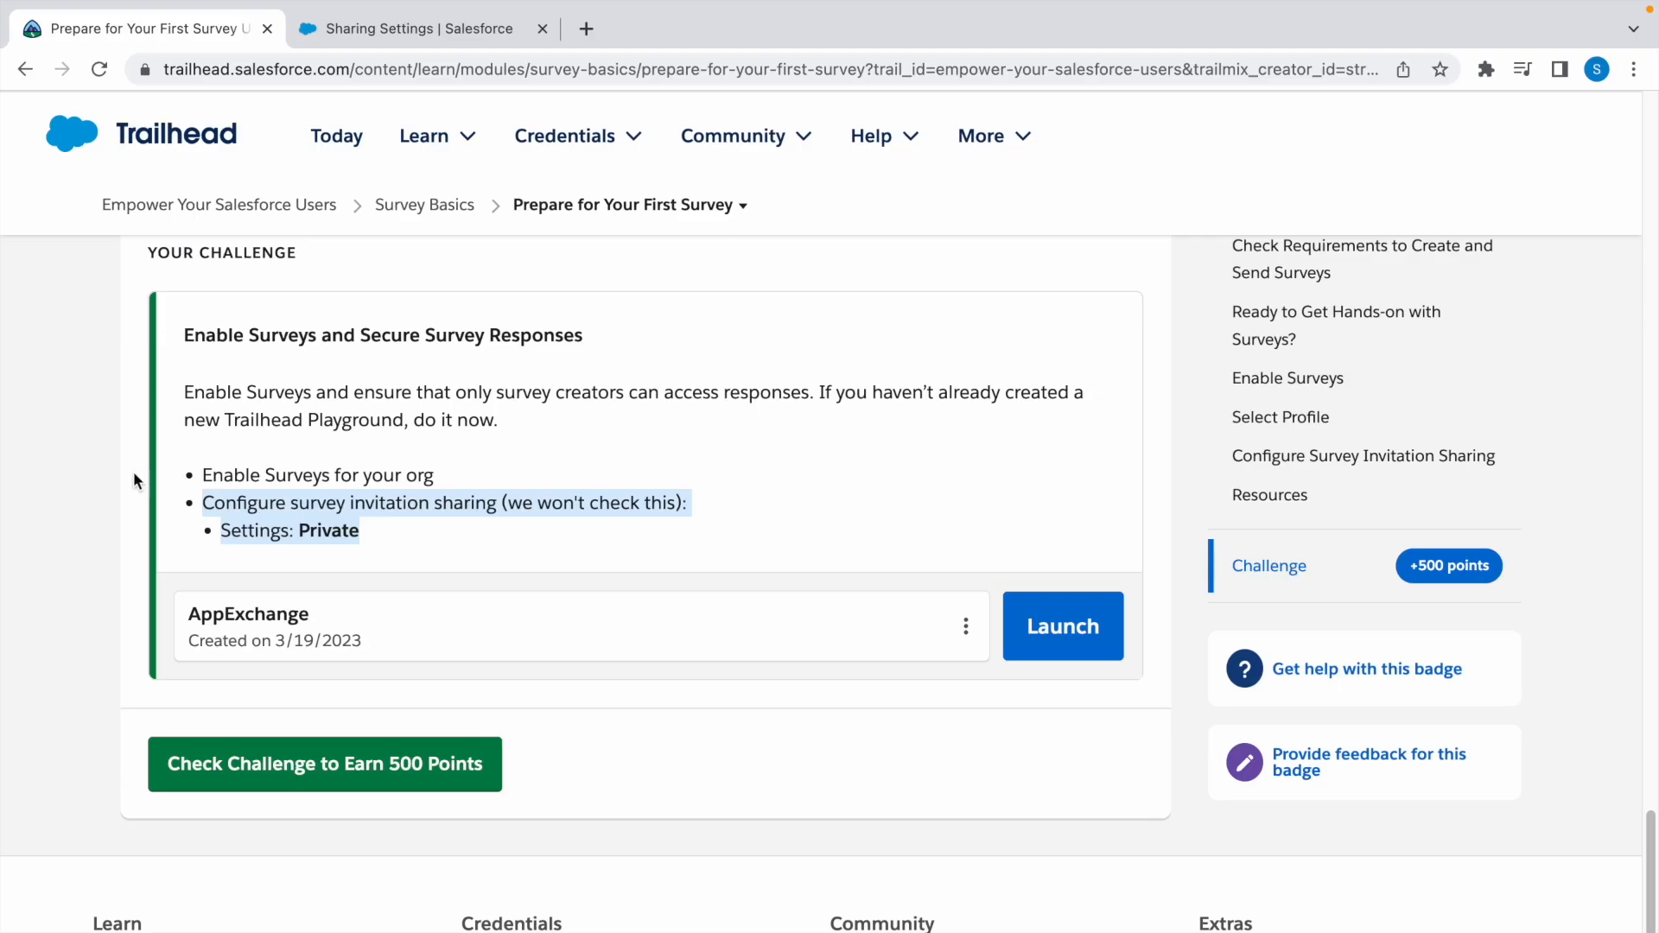
{"action": "left_click", "coordinate": [323, 764]}
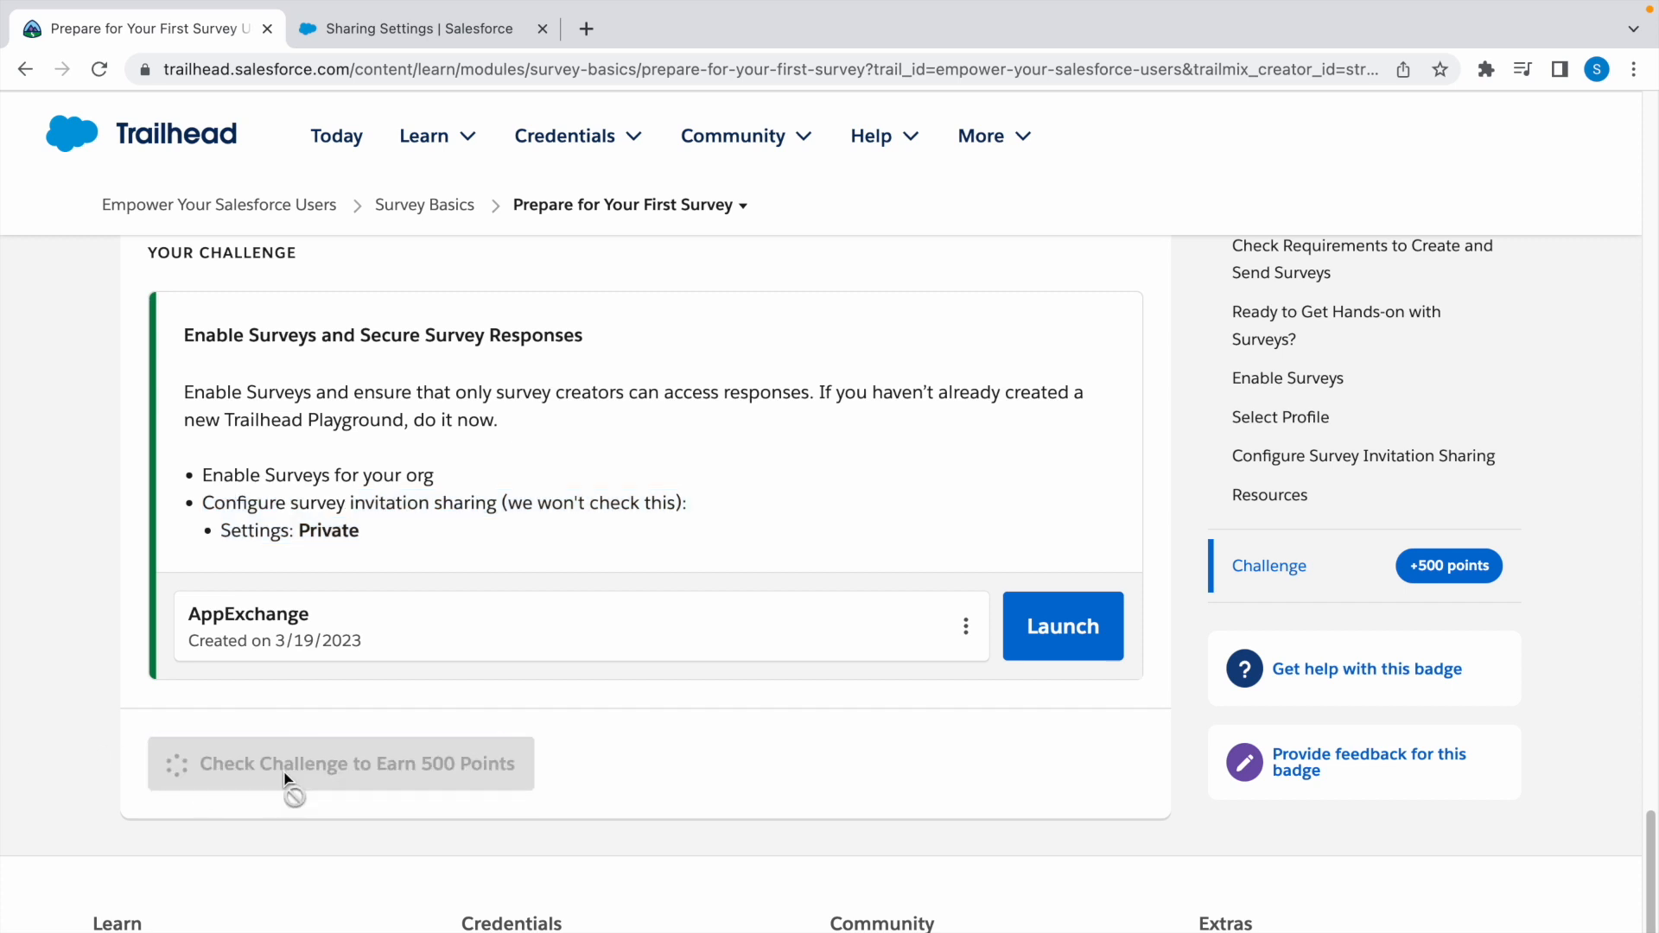
{"action": "left_click", "coordinate": [341, 762]}
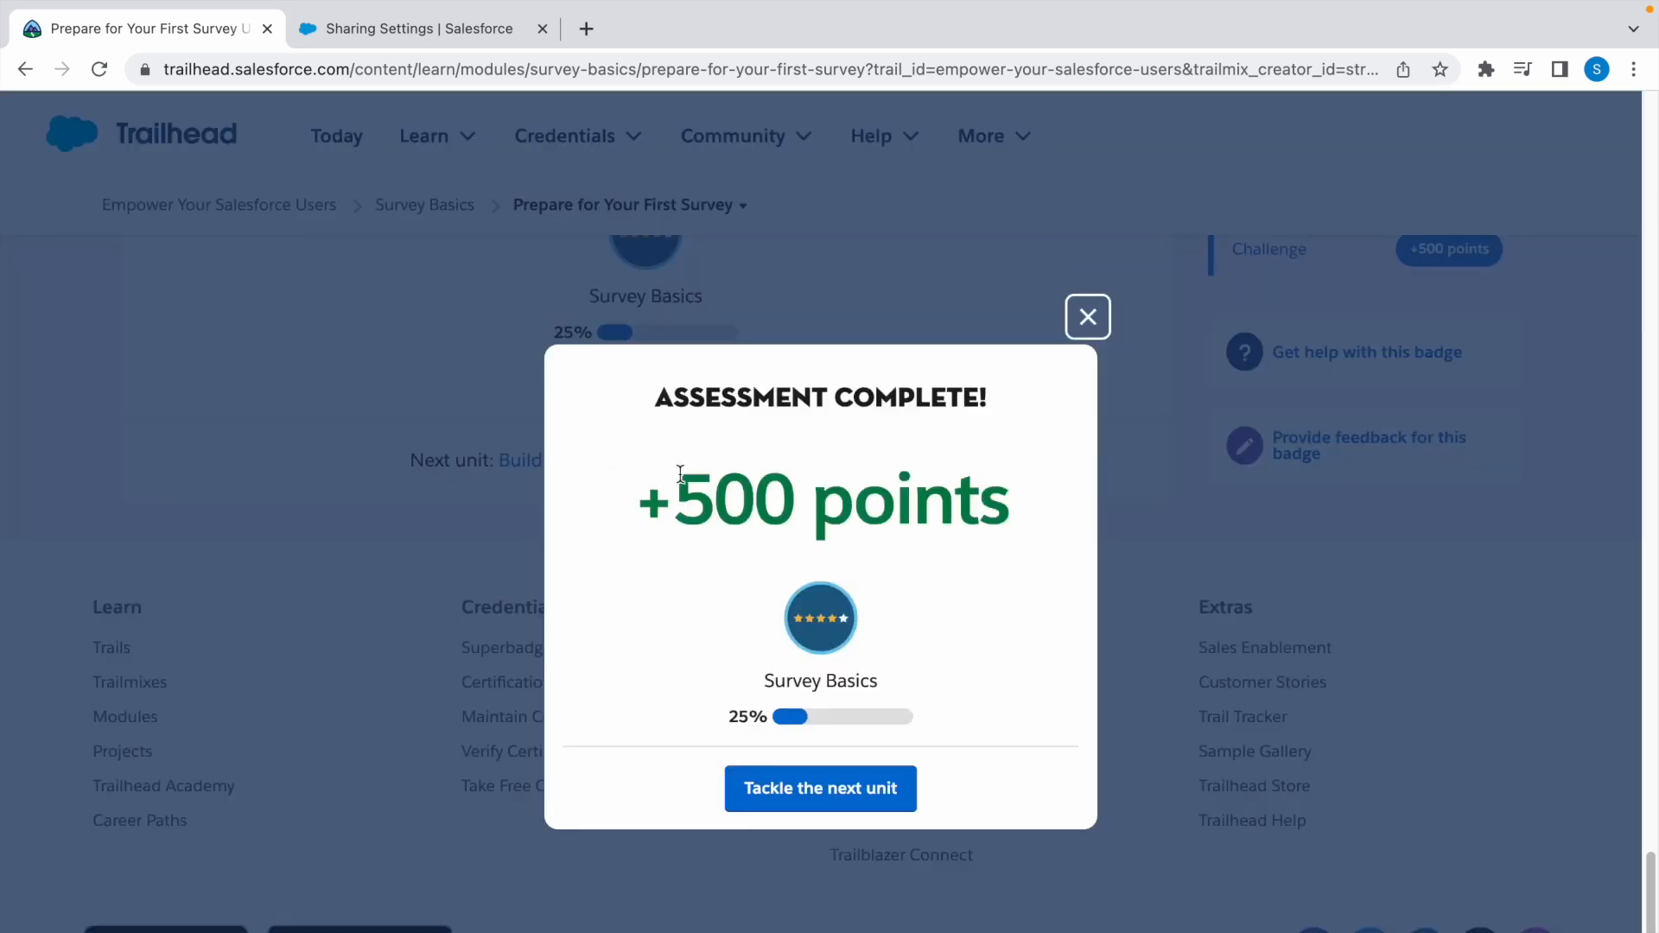